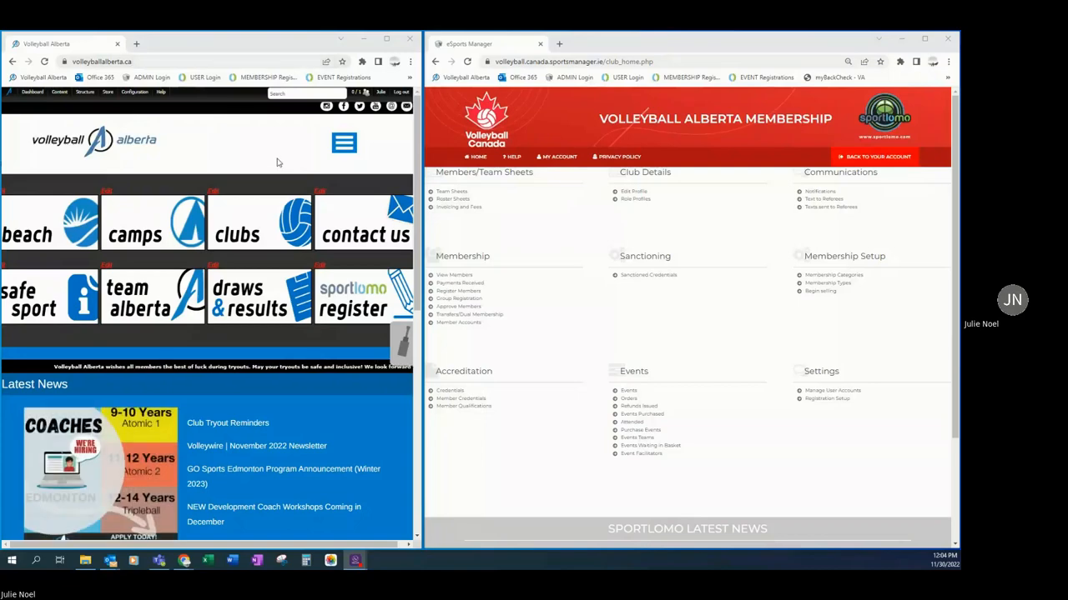
mouse_move(359, 310)
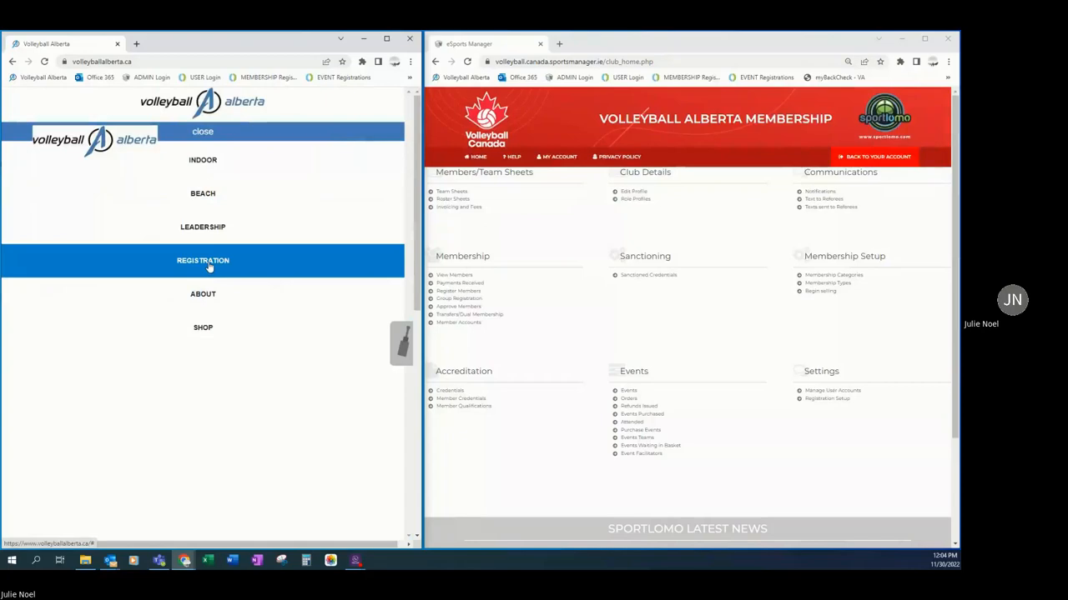
- Go to the How To Register page and bring the Club Portal Support Section into view
click(203, 260)
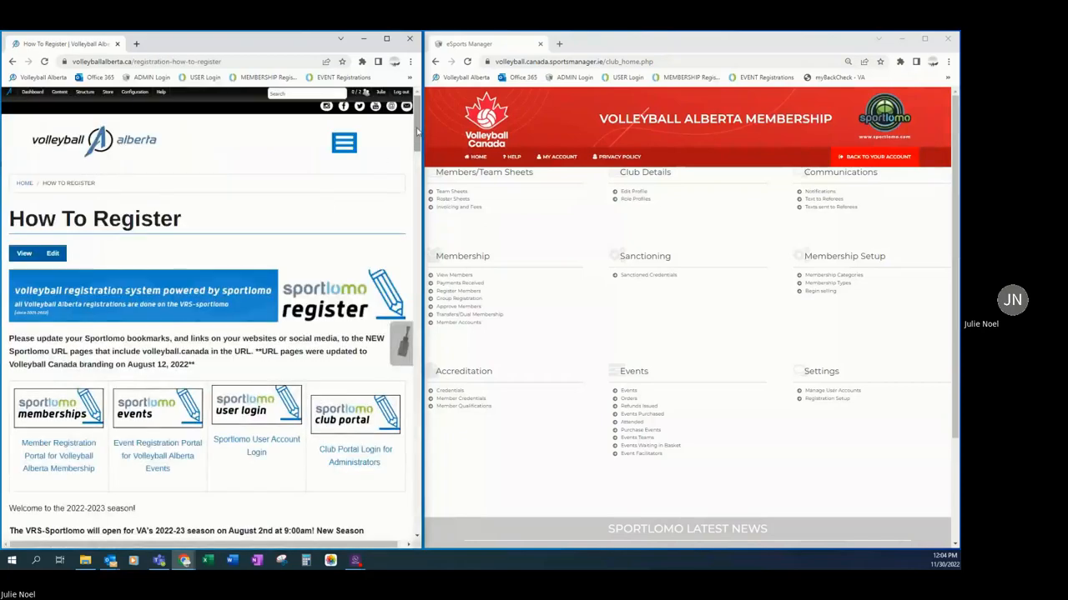
scroll(down, 3)
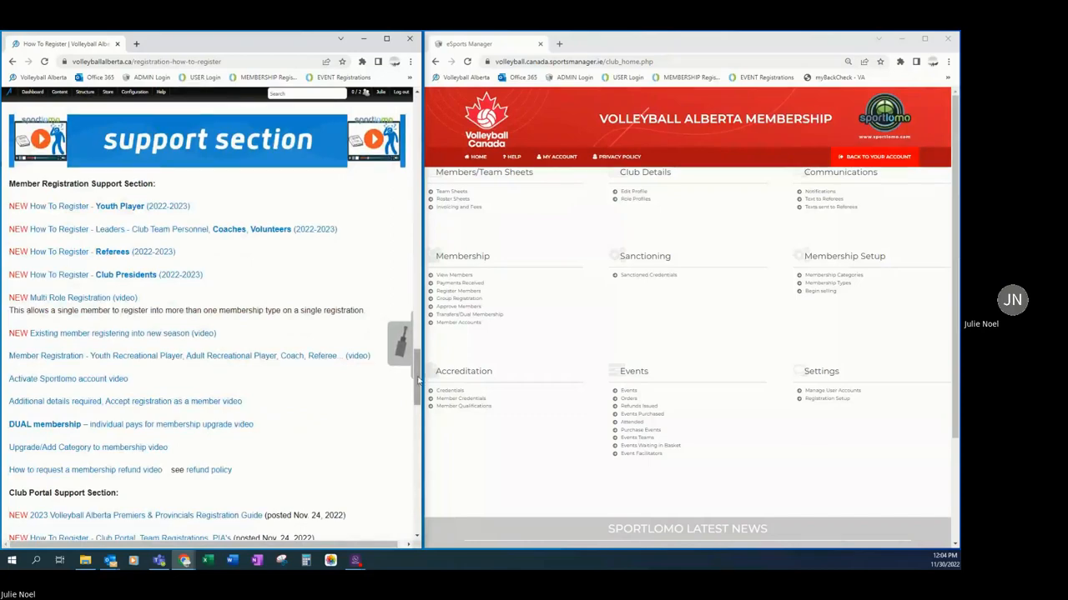
scroll(down, 3)
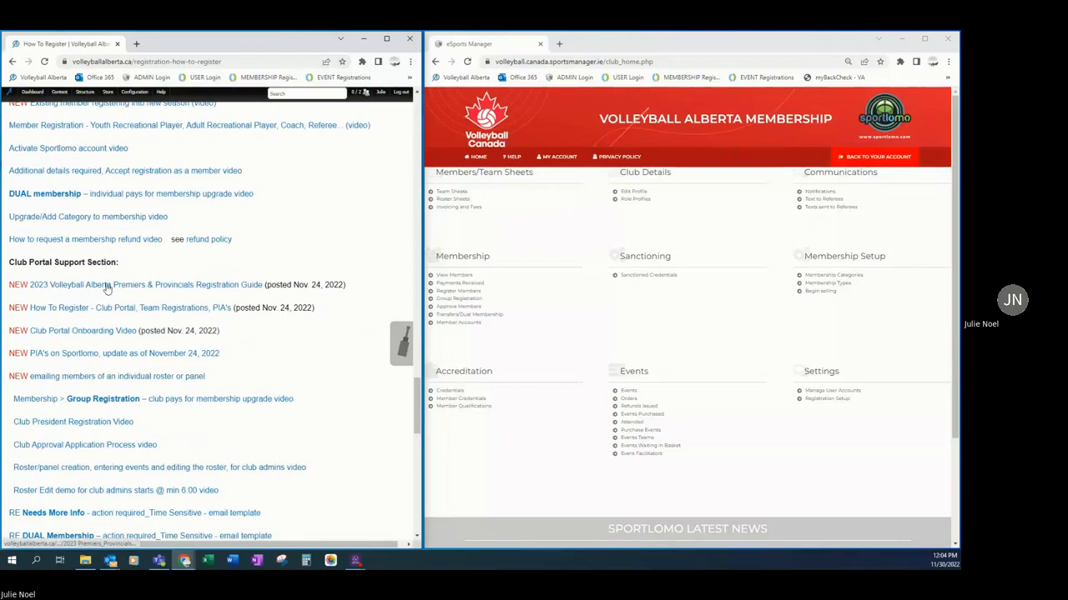
mouse_move(200, 287)
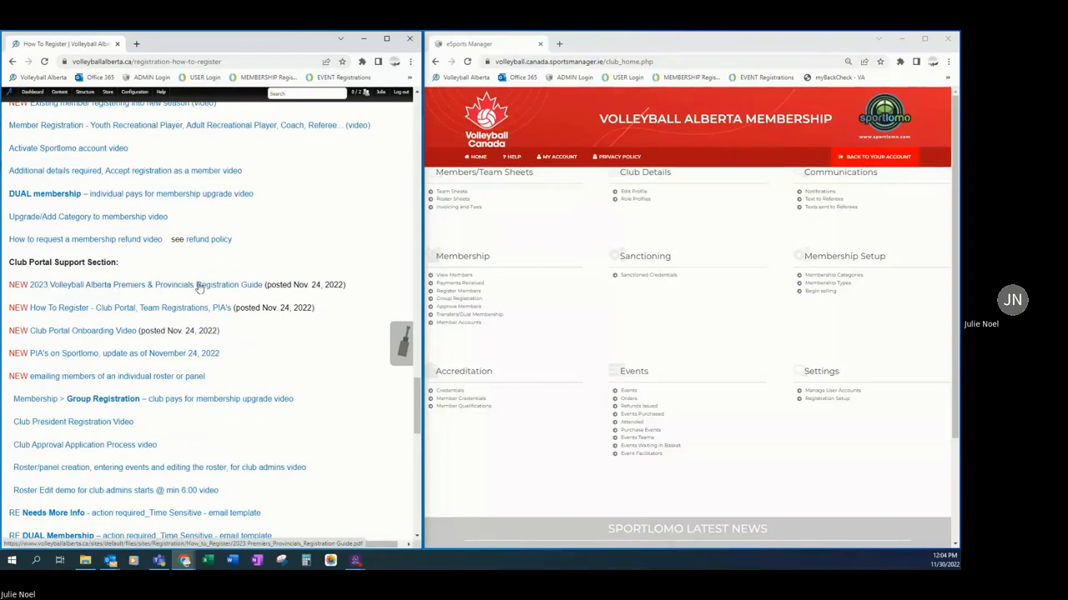
- Open the 2023 Premiers & Provincials Registration Guide PDF in a new tab
click(134, 283)
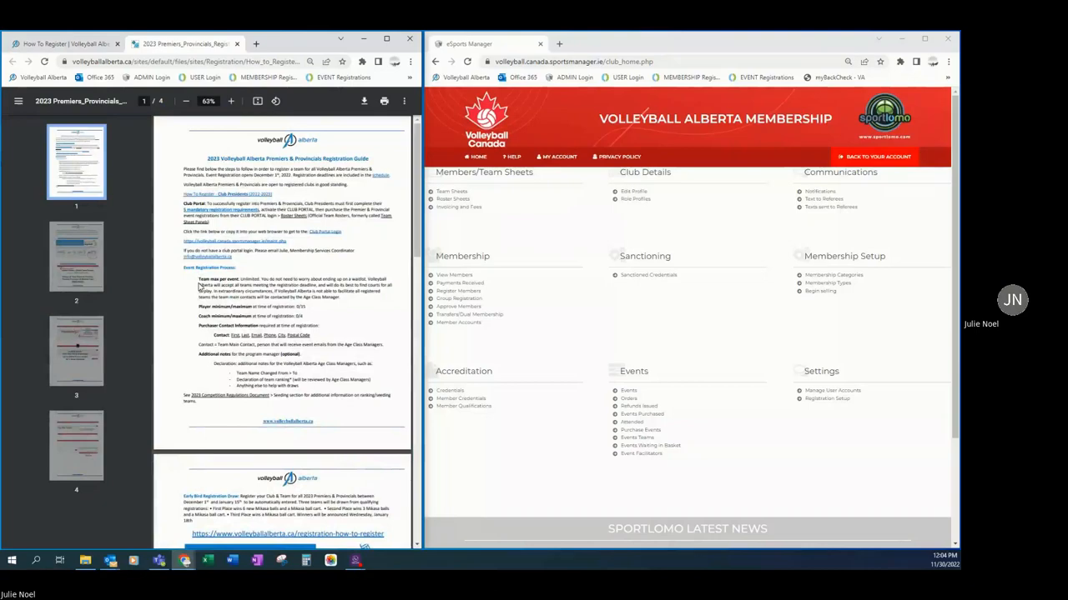
mouse_move(214, 266)
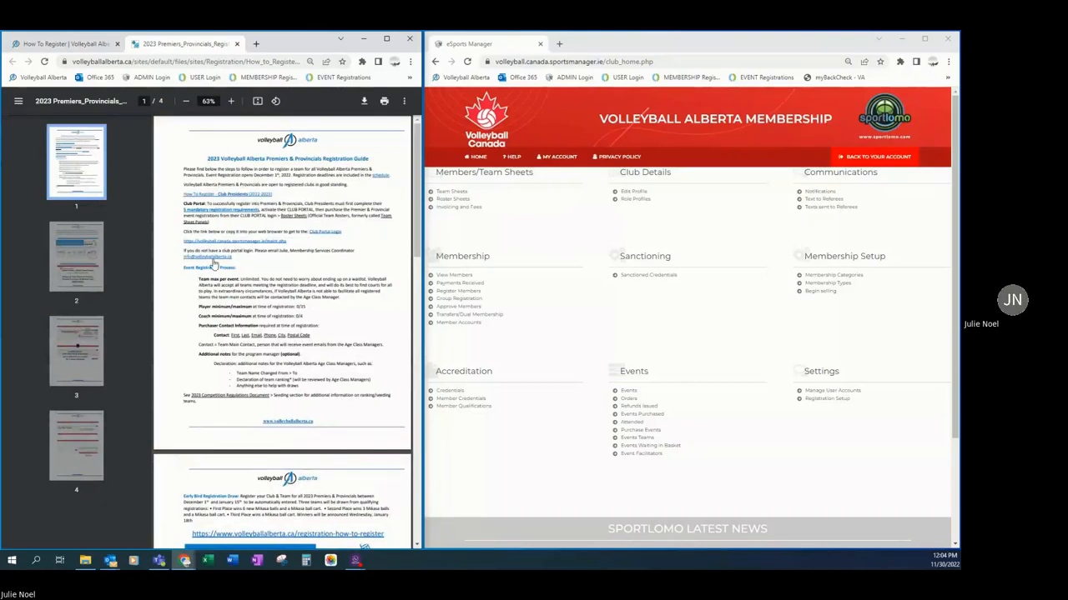
mouse_move(862, 415)
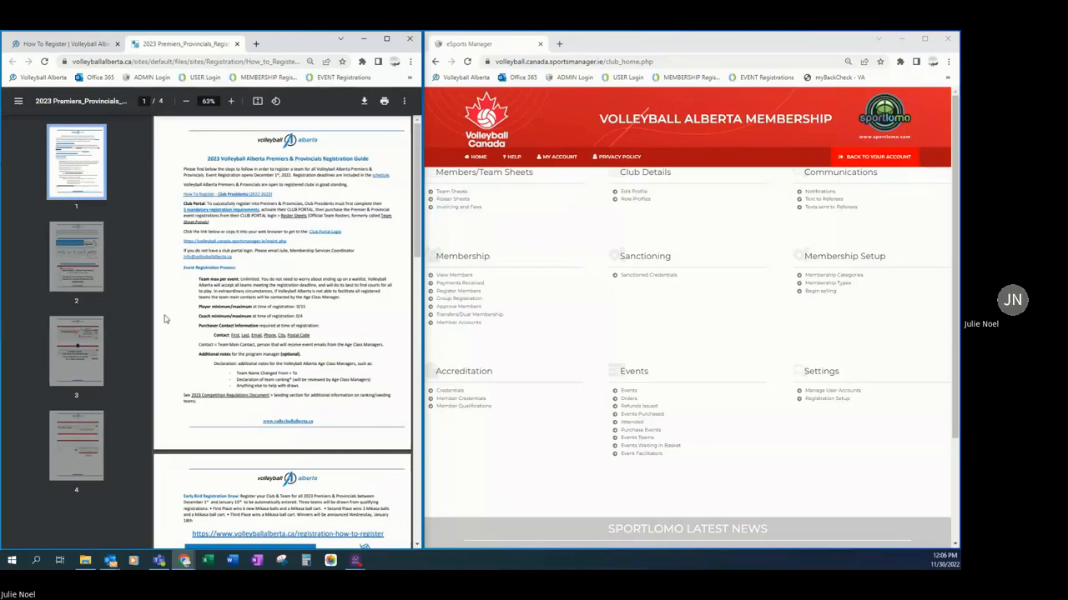
- Move down to page 2 of the guide covering the Roster Sheets instructions
scroll(down, 3)
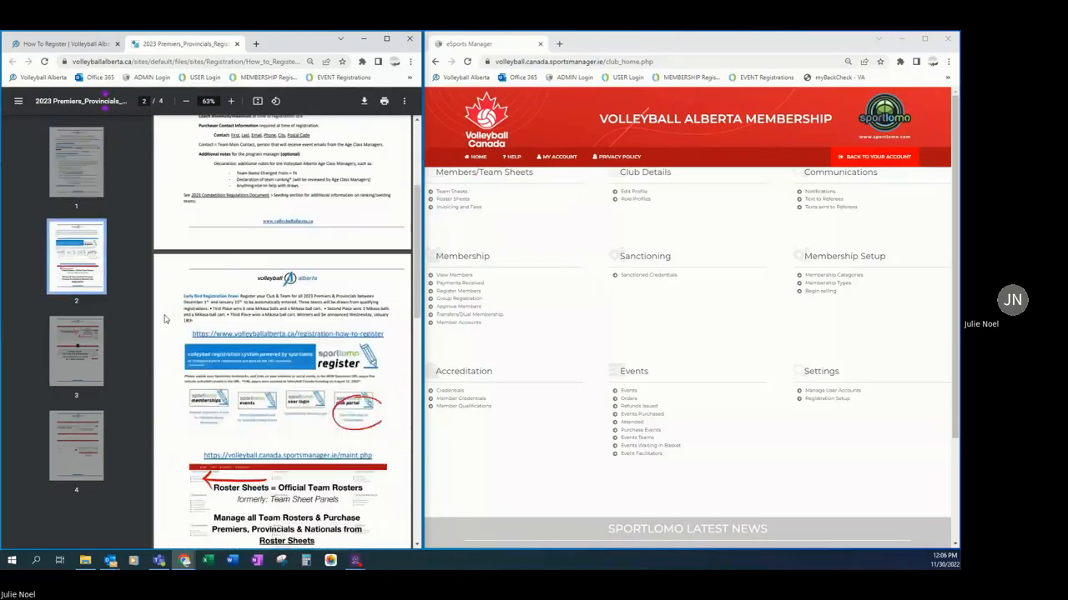
scroll(down, 3)
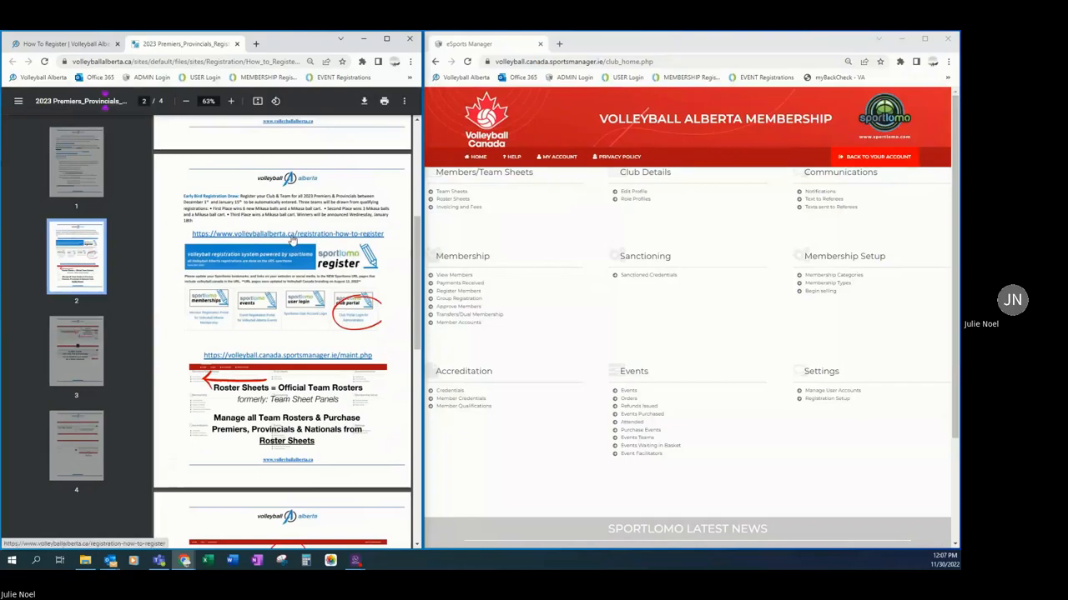
scroll(down, 3)
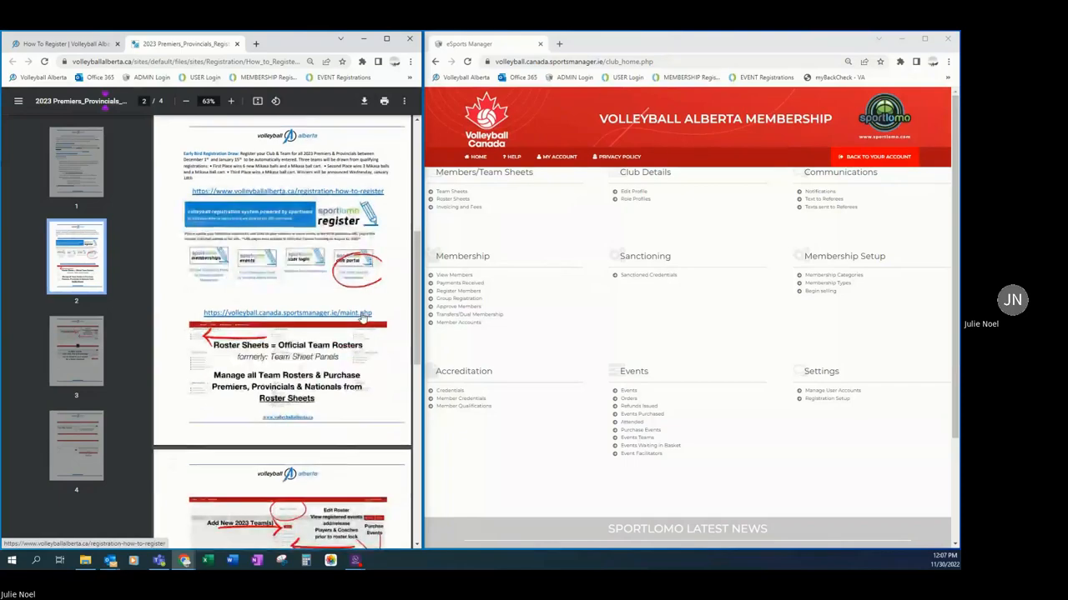
scroll(down, 3)
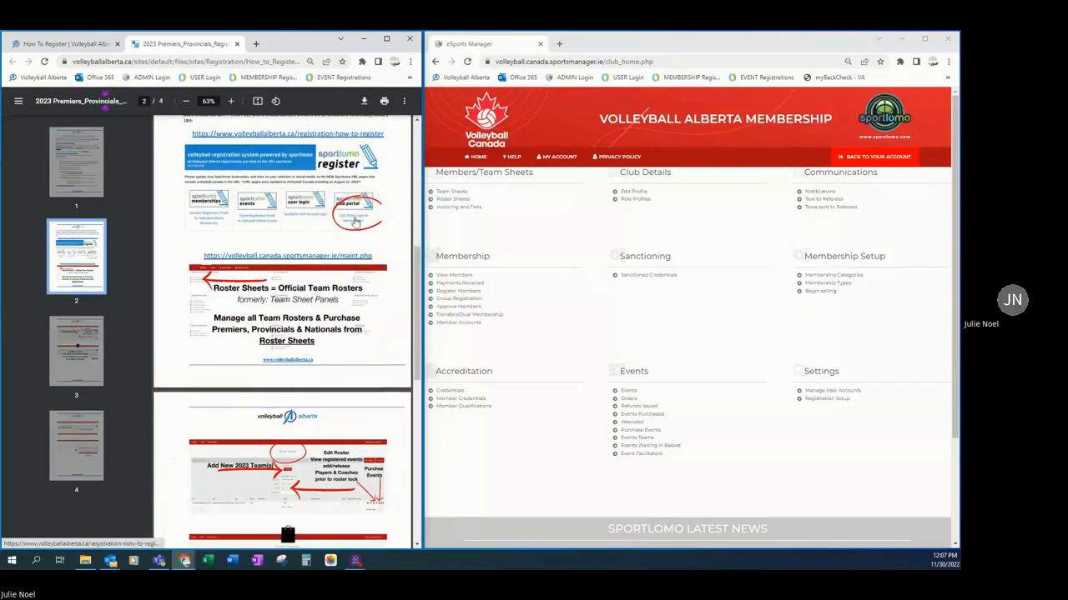
mouse_move(315, 274)
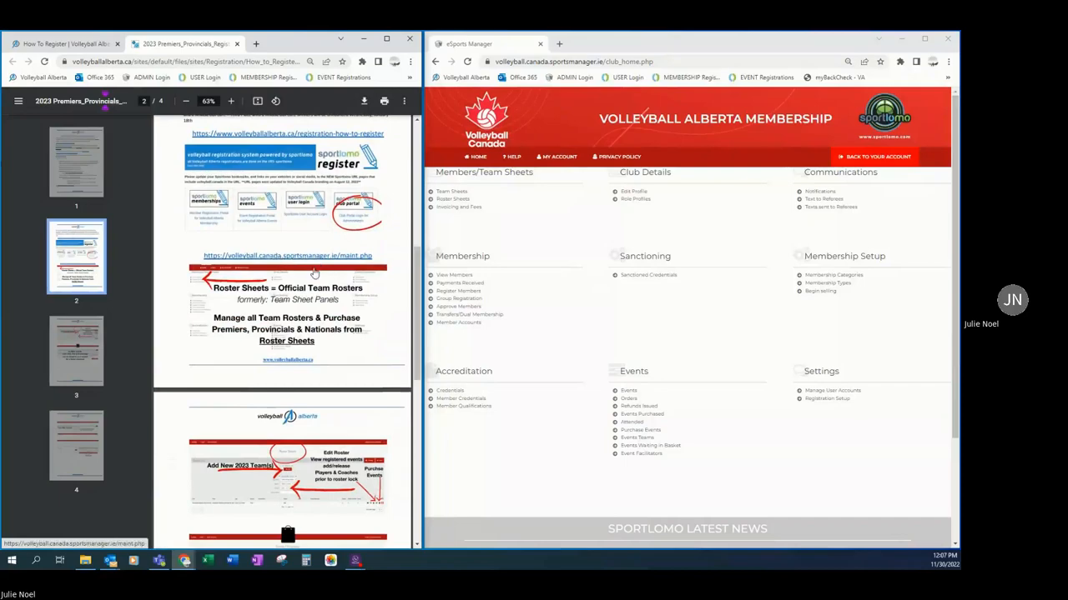
scroll(down, 3)
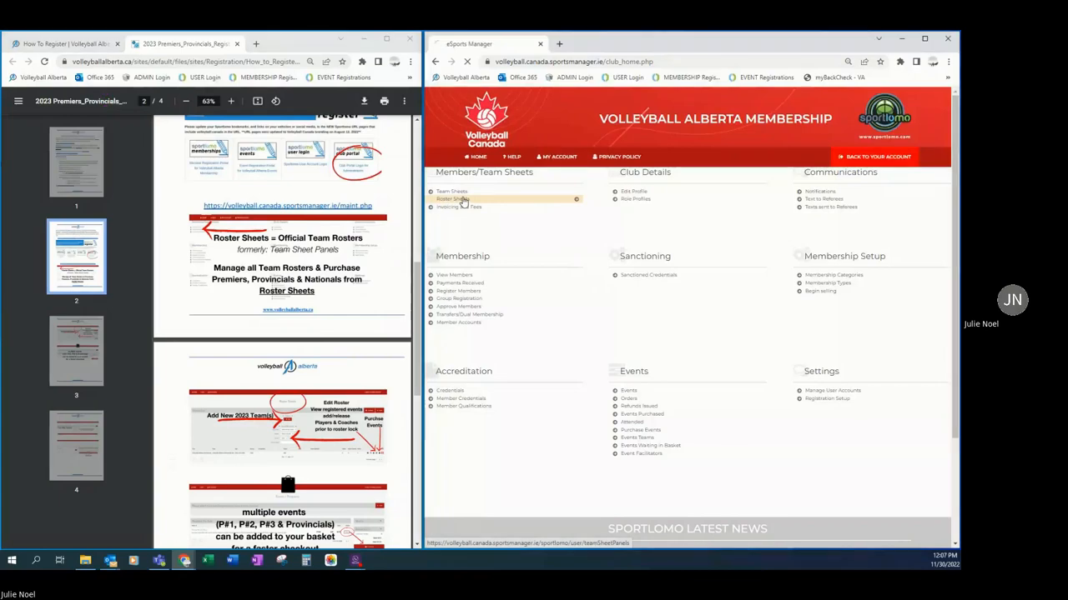
- Show the Roster Sheets list with its search and filter options expanded
click(452, 200)
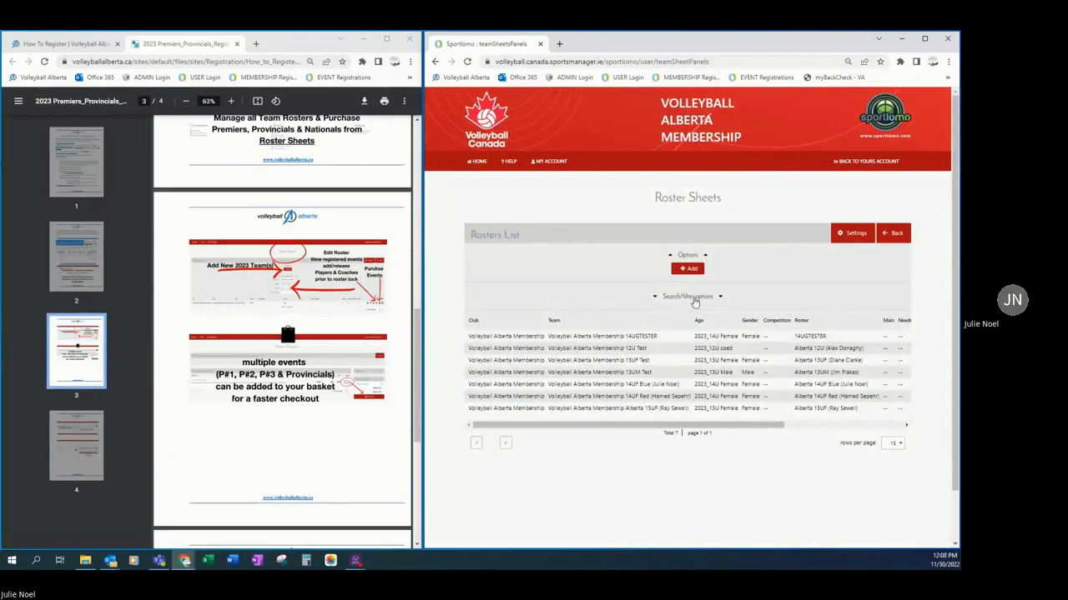
click(687, 296)
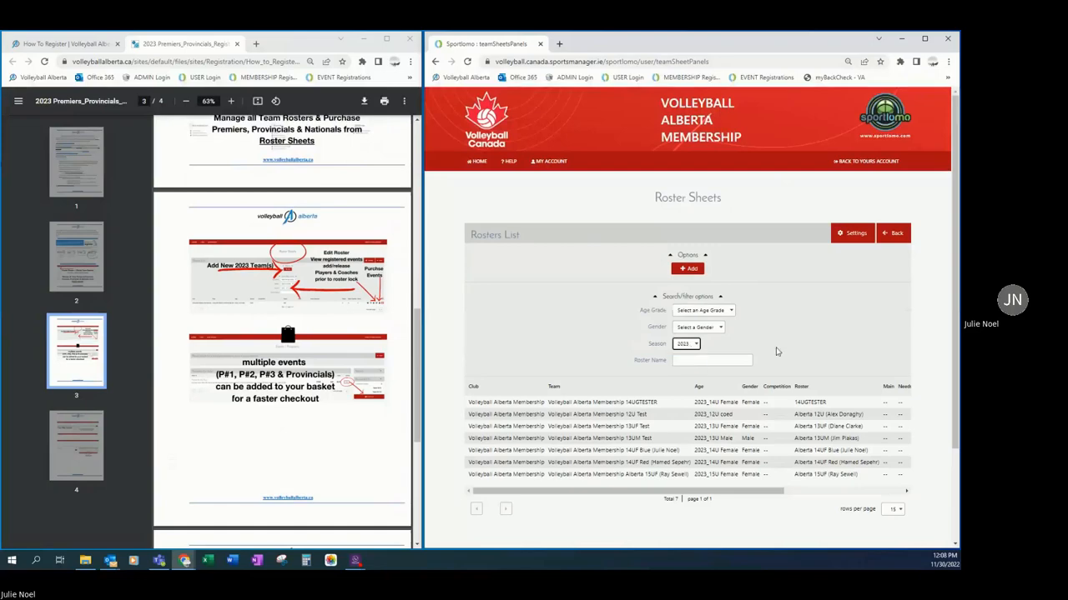
scroll(down, 3)
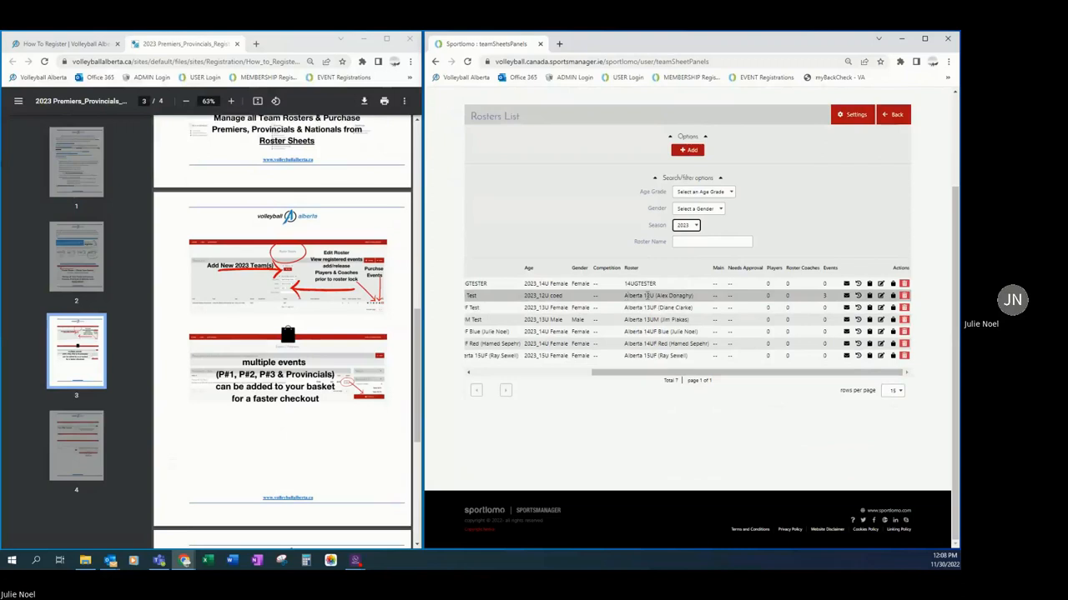
double_click(674, 295)
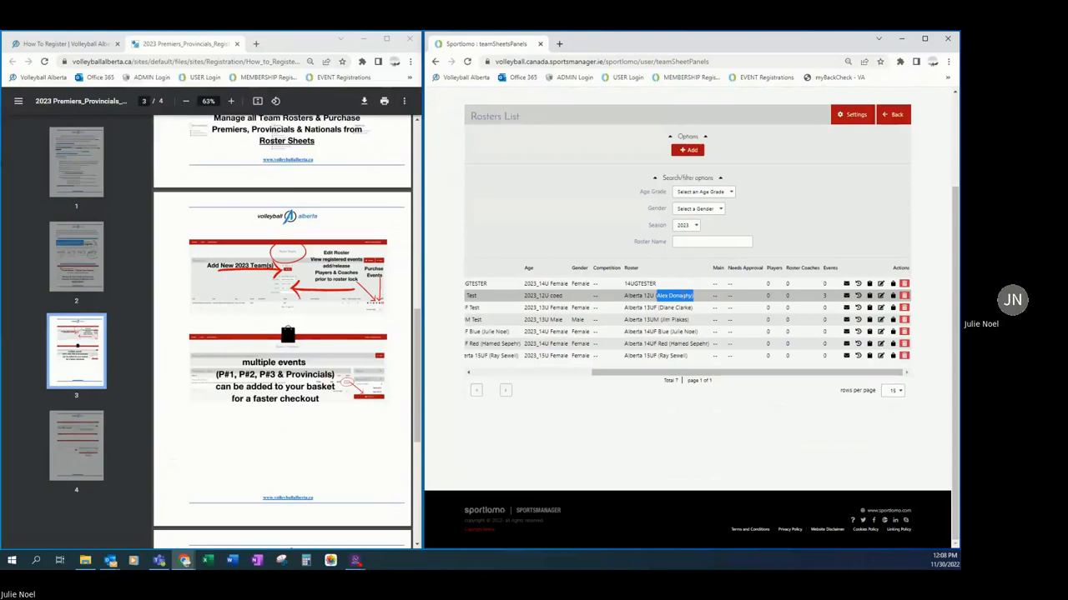
mouse_move(799, 294)
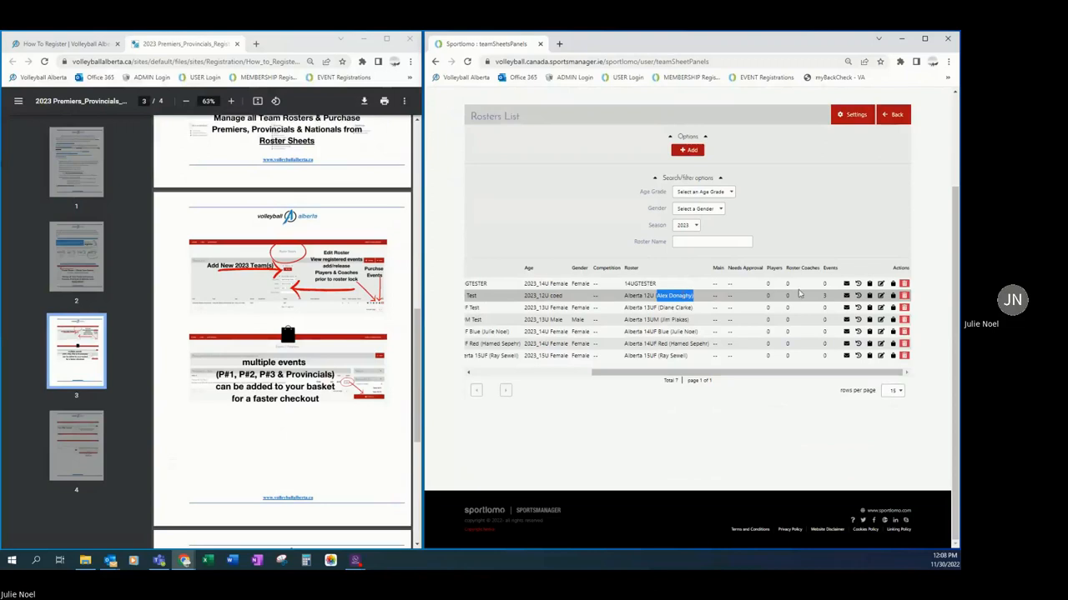
mouse_move(754, 302)
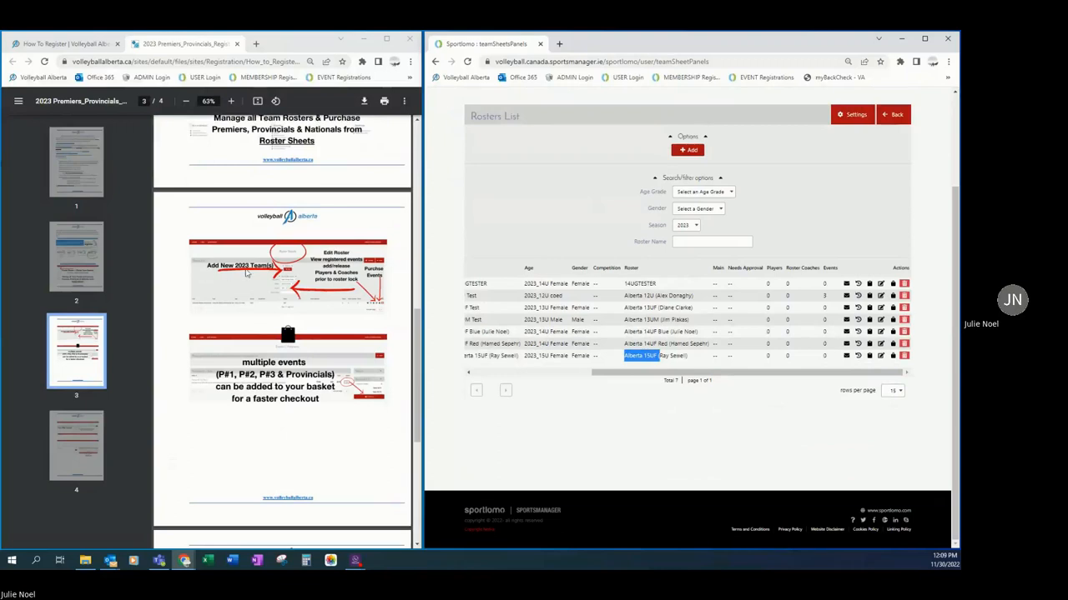
mouse_move(542, 236)
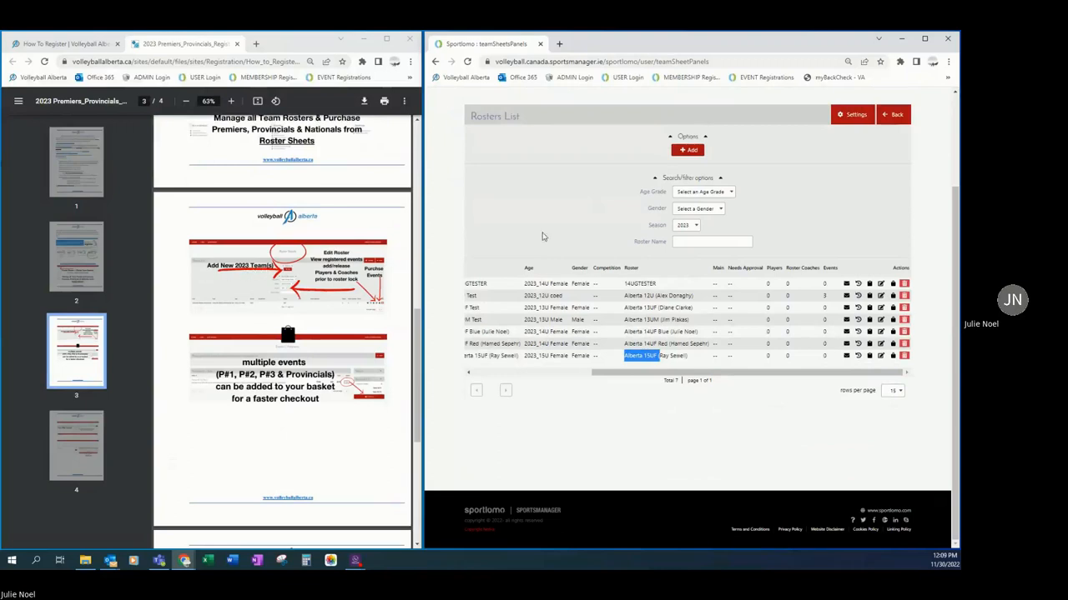
- Start a new team roster for the 2023 15U Female age grade with Create New Team chosen
click(687, 150)
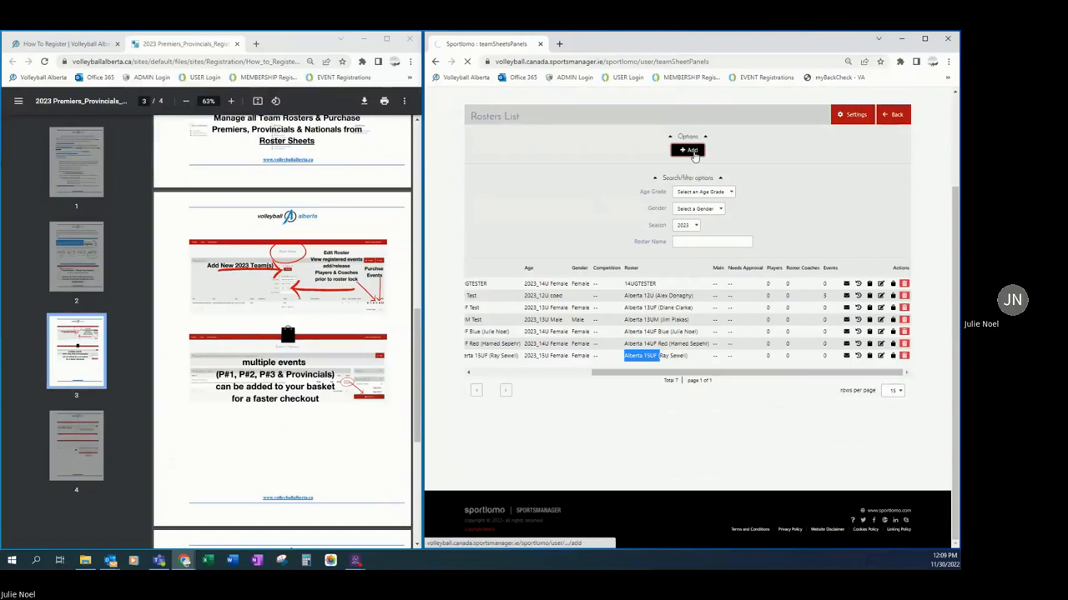
click(688, 150)
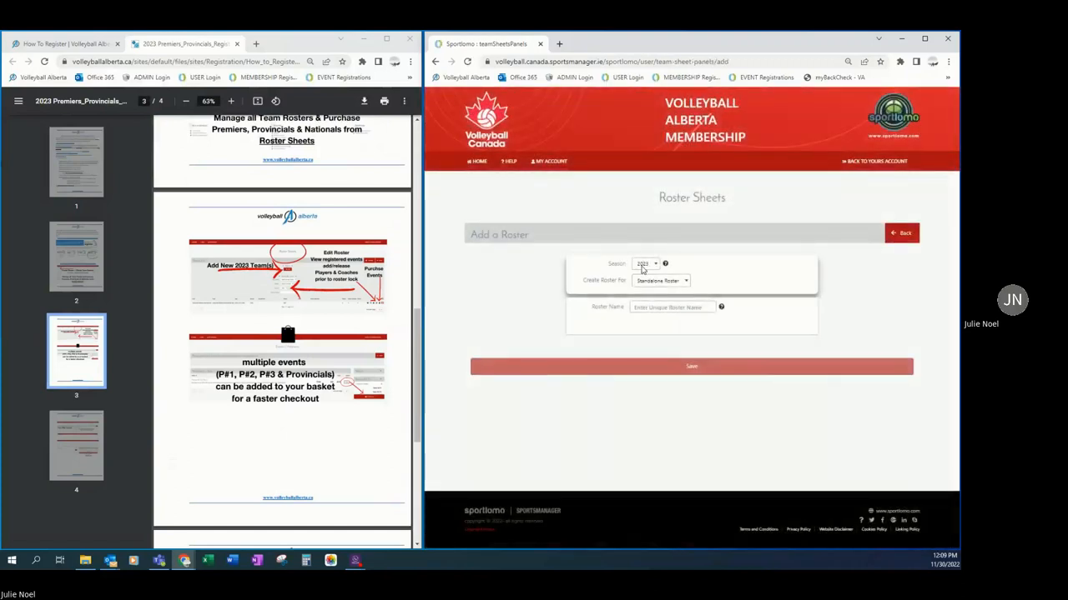
click(660, 280)
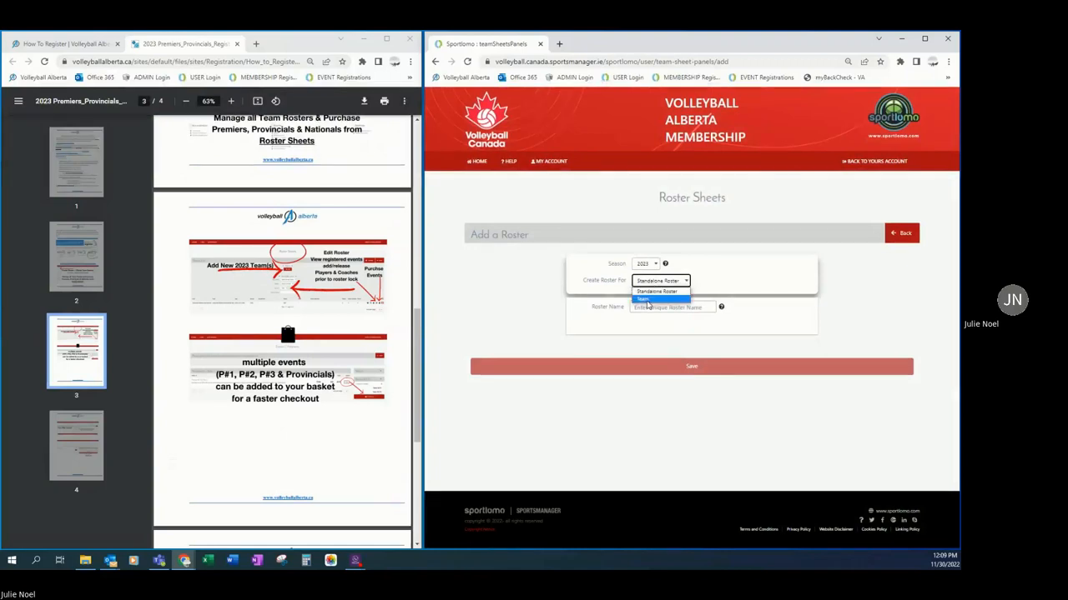
click(642, 298)
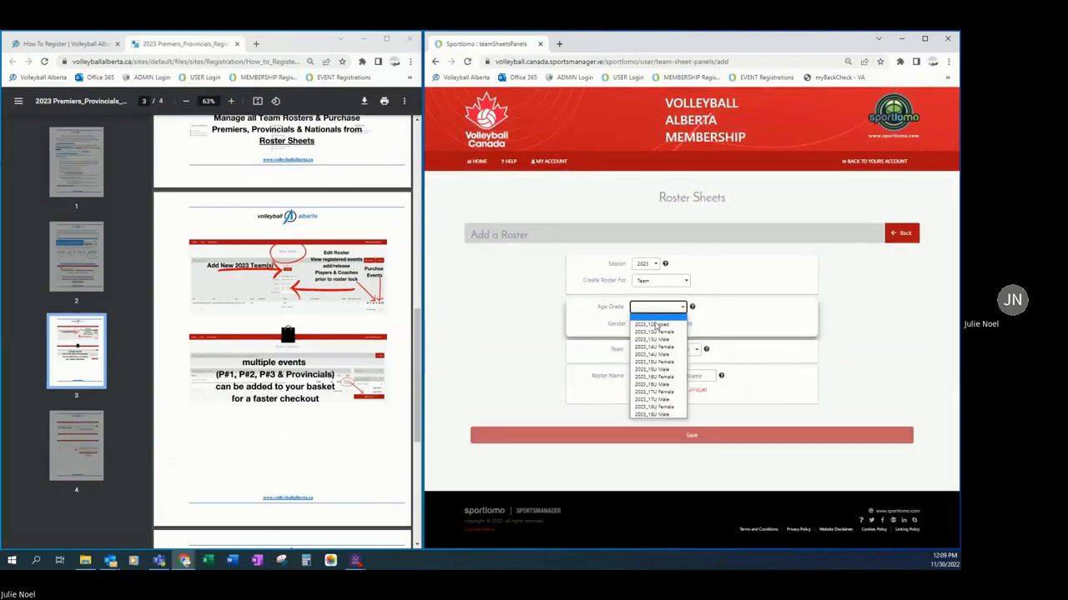
mouse_move(659, 368)
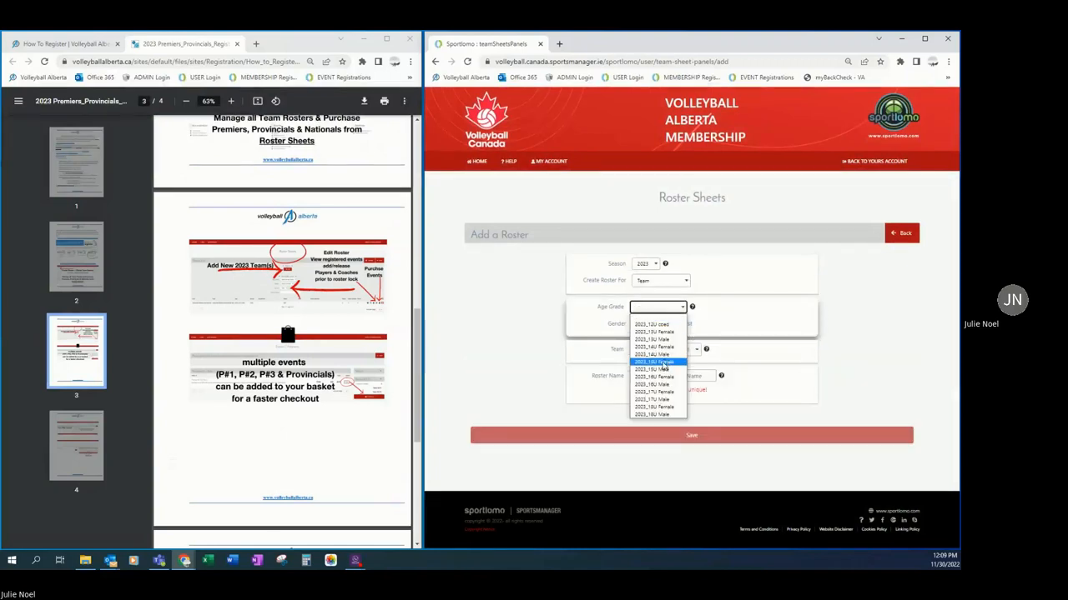
click(654, 371)
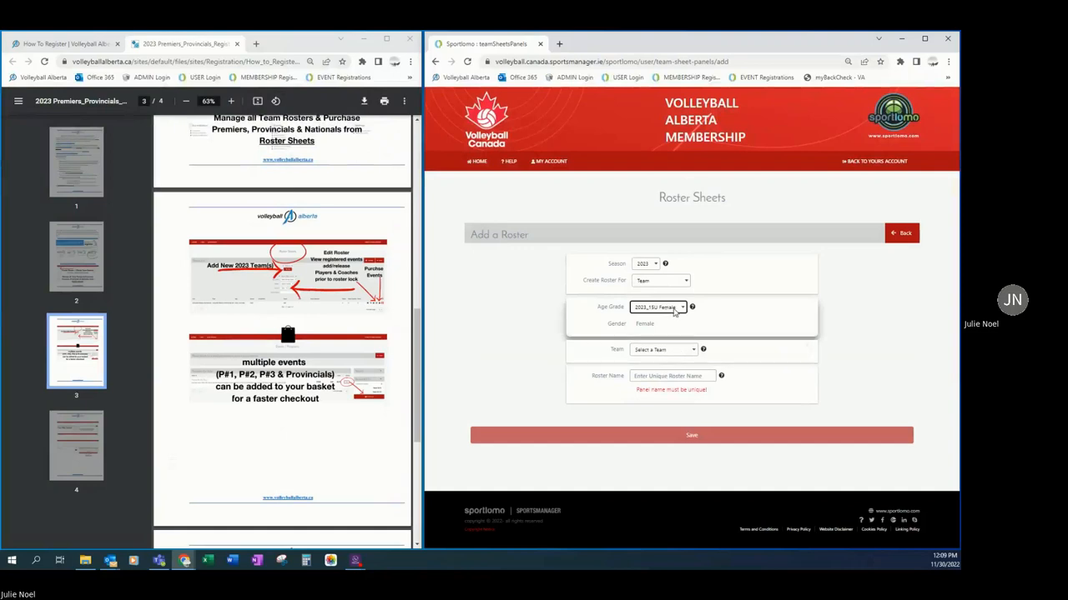
click(664, 350)
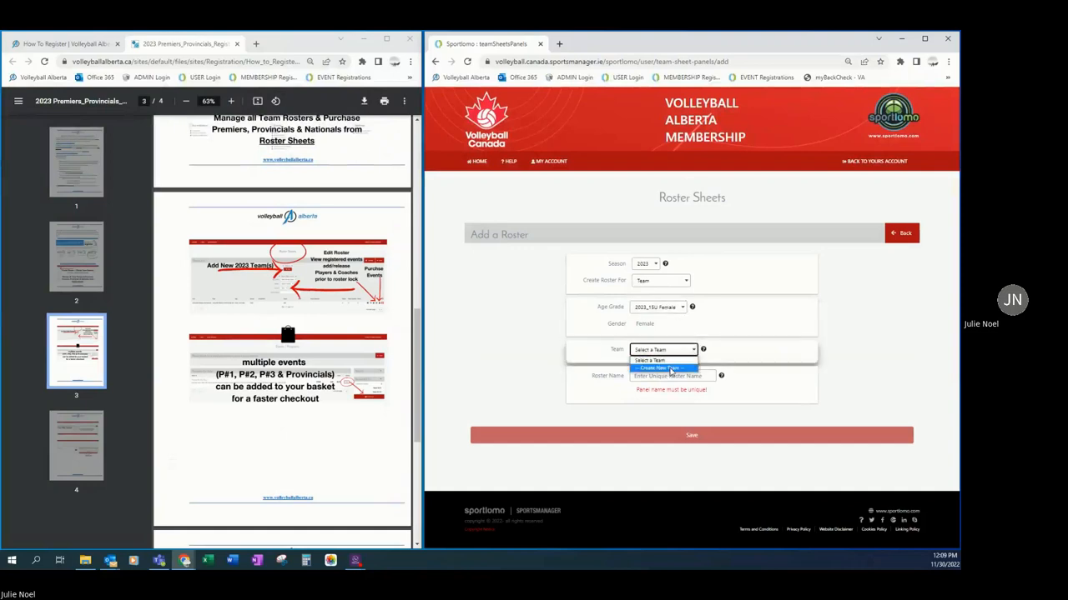
click(659, 369)
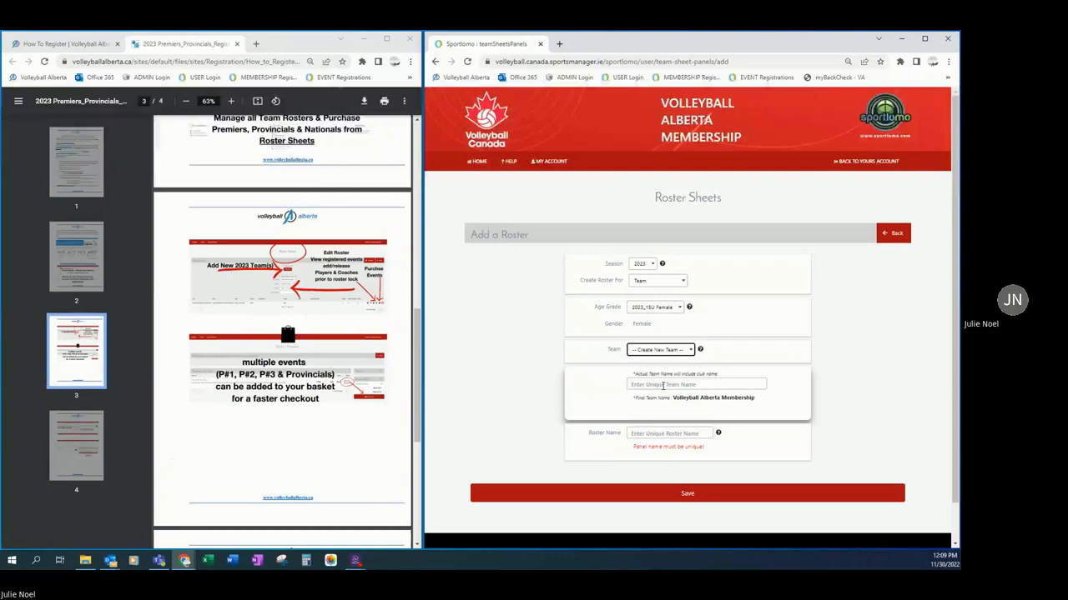
click(697, 383)
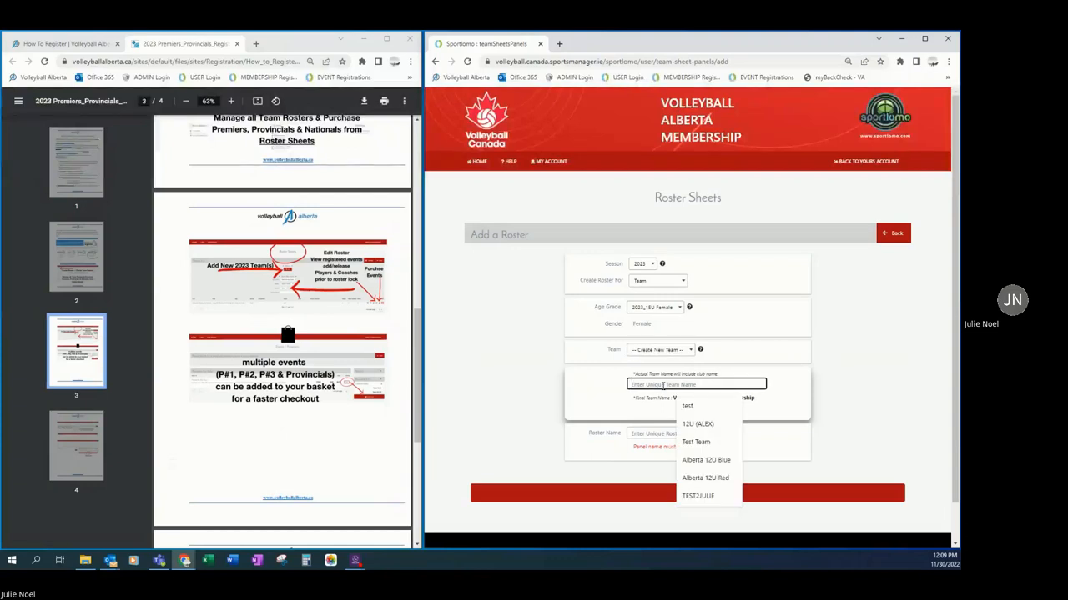
text(15U)
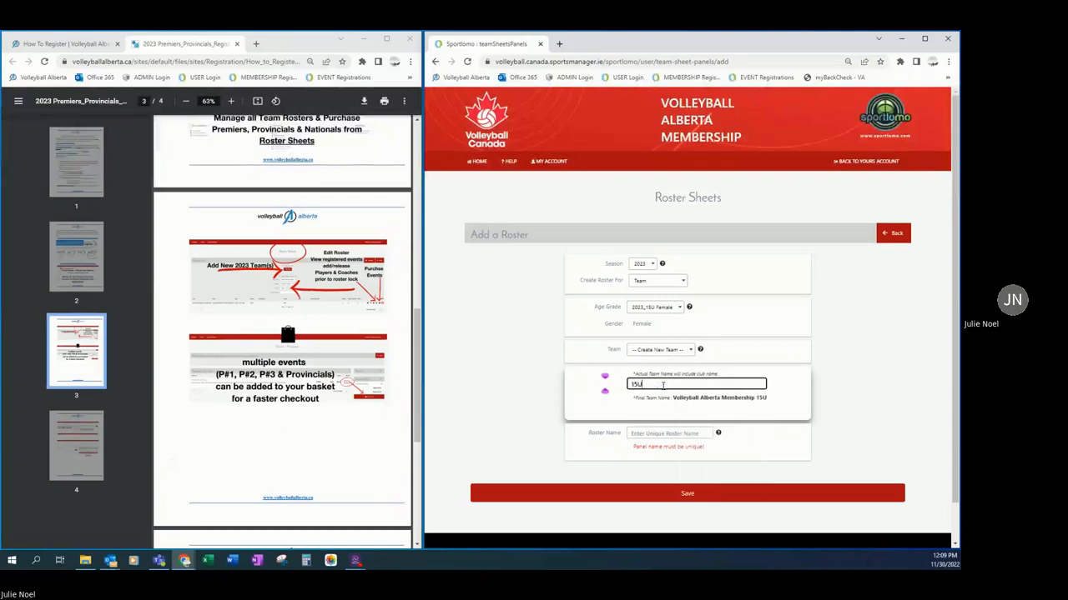
text(F)
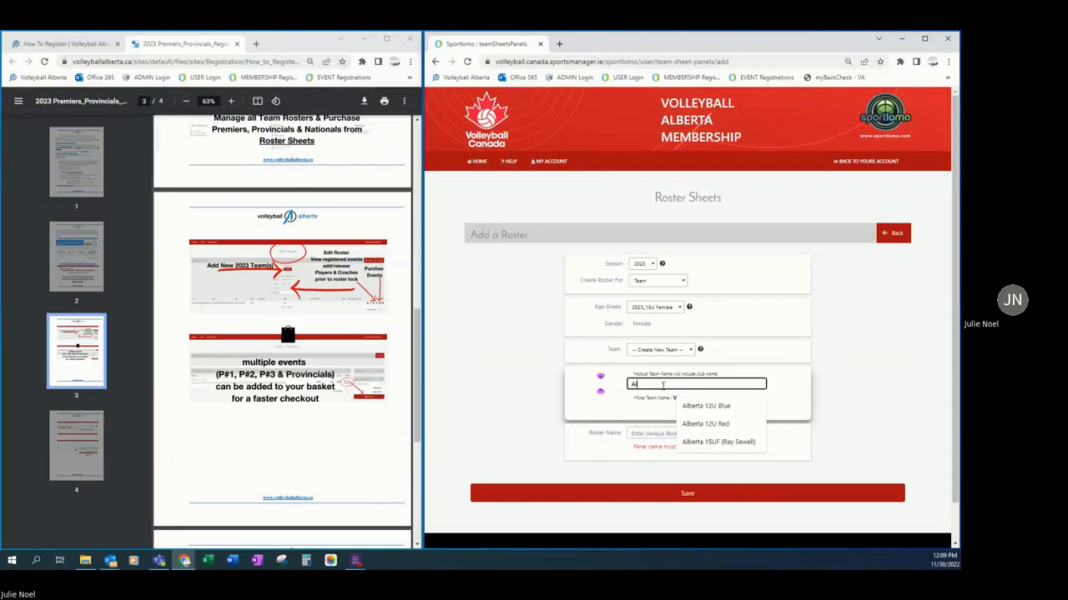
text(lberta 15UF Blue)
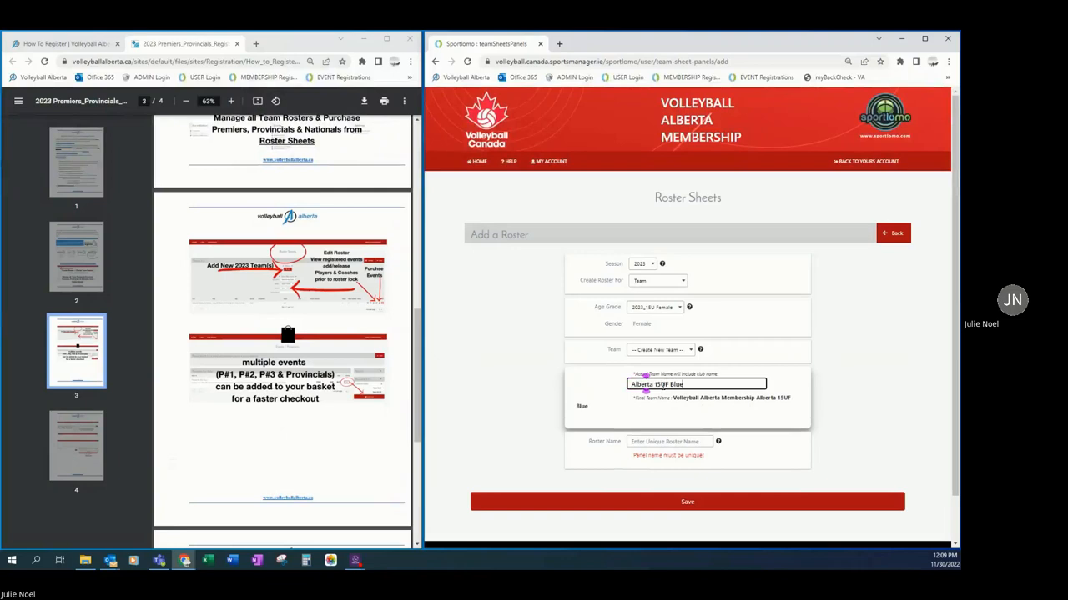
text(()
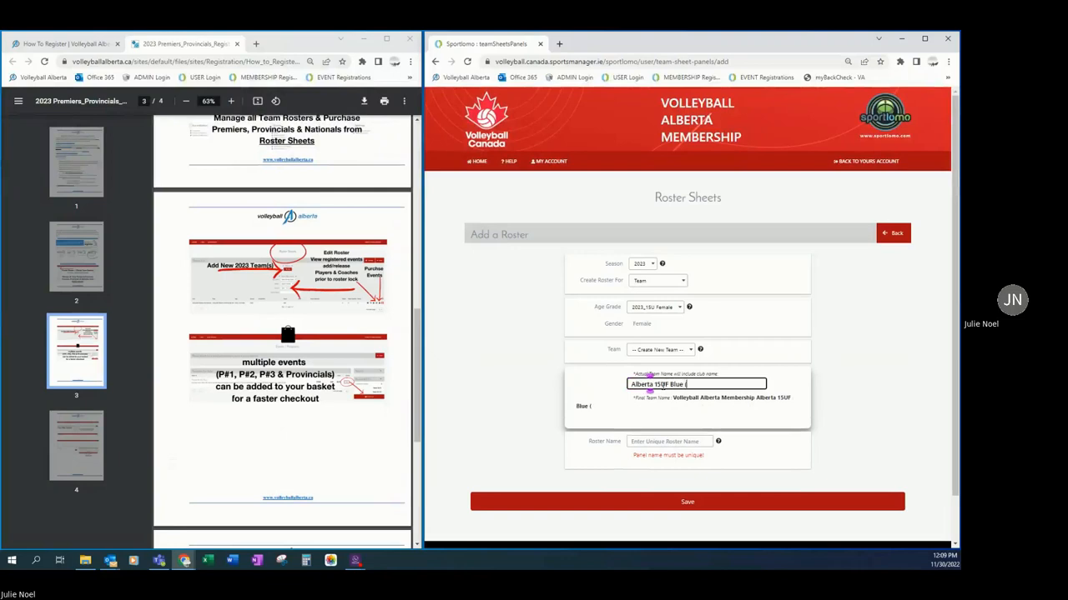
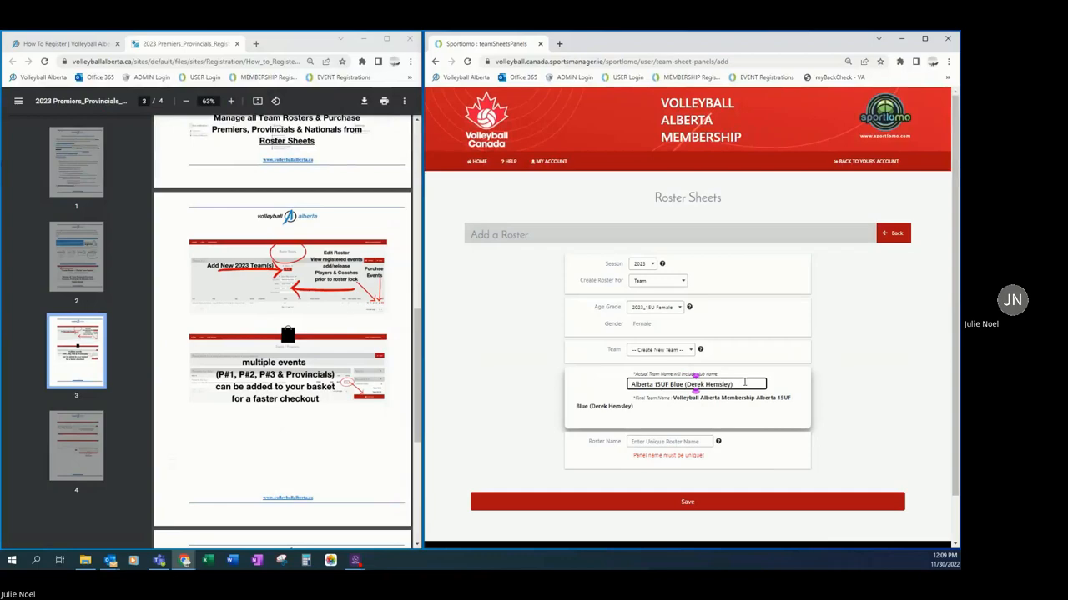
triple_click(680, 384)
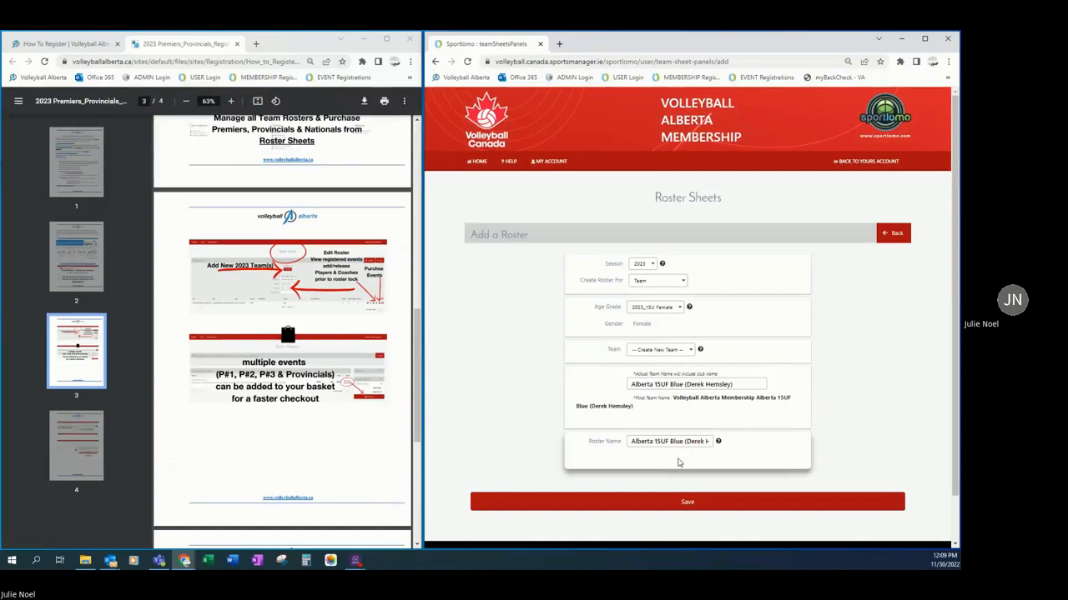
mouse_move(651, 462)
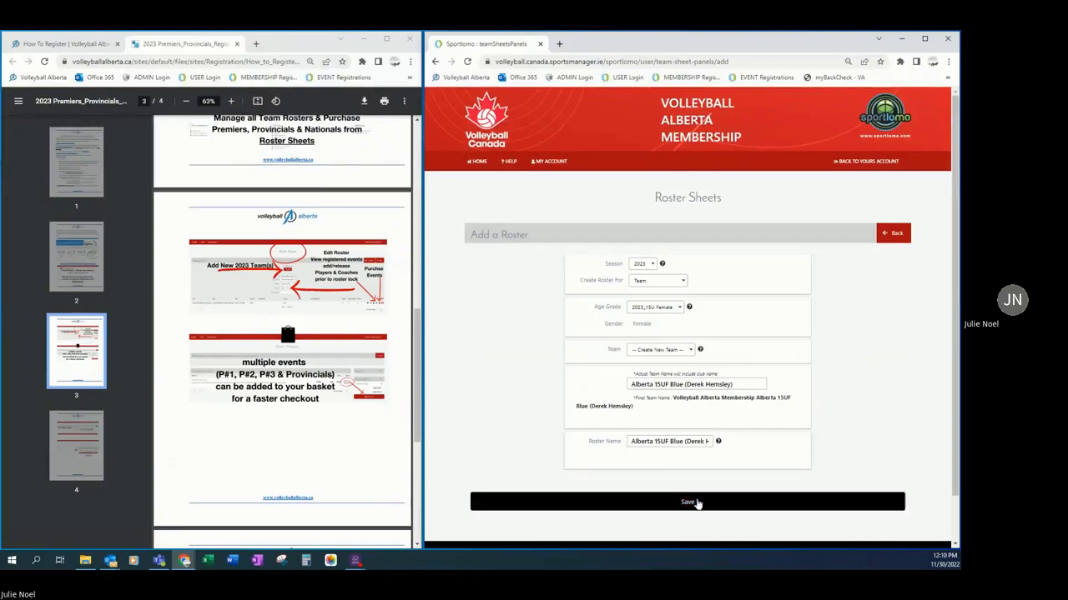
- Save the Alberta 15UF Blue roster and land on its Roster Details page
click(687, 500)
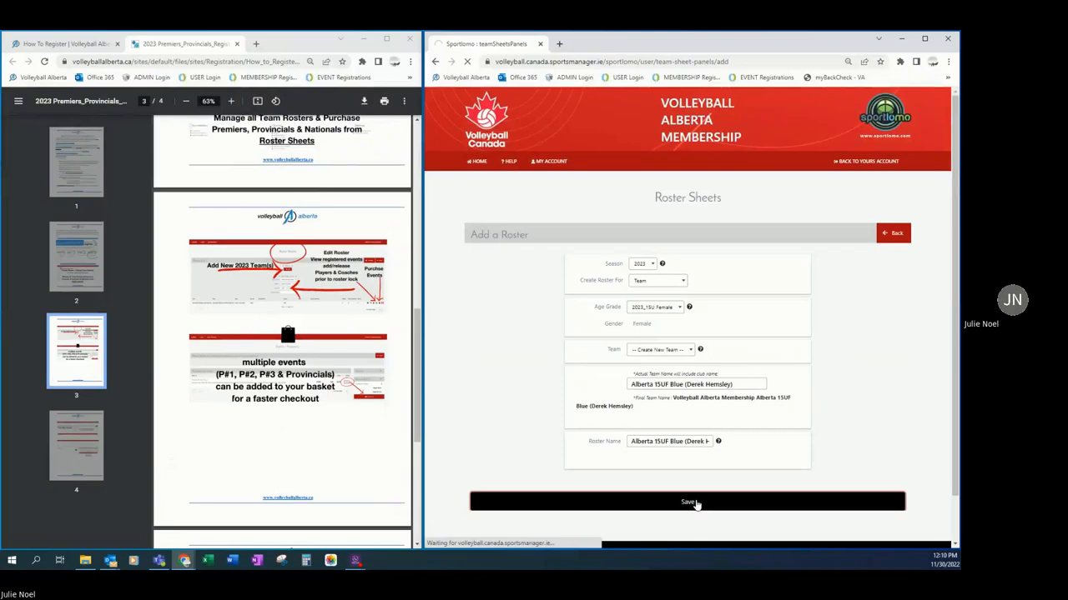
click(687, 501)
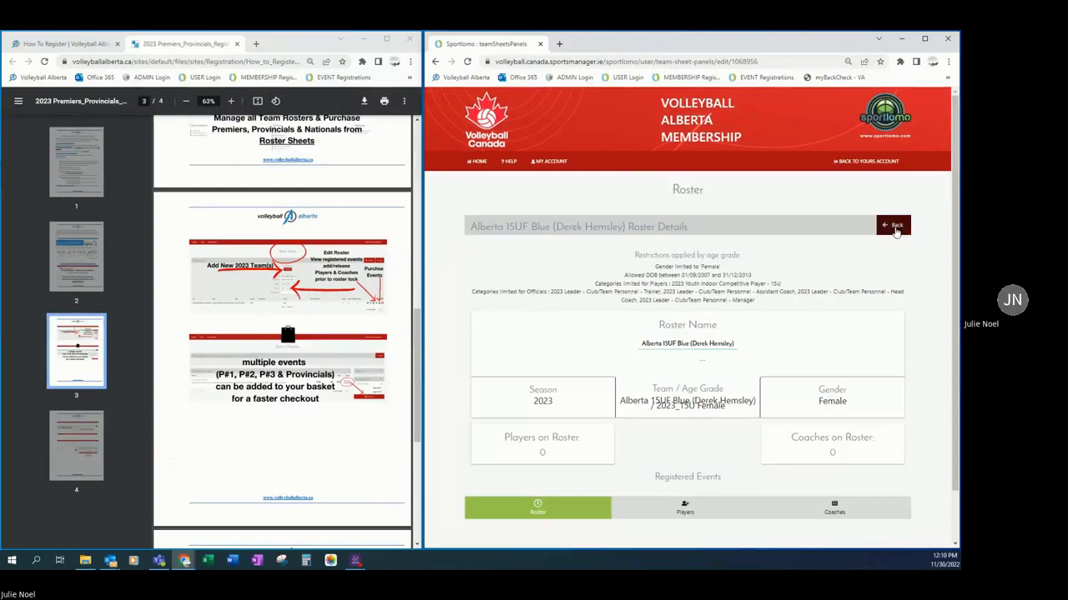
- Return to the Roster Sheets list and pick out the Alberta 12U roster
click(893, 225)
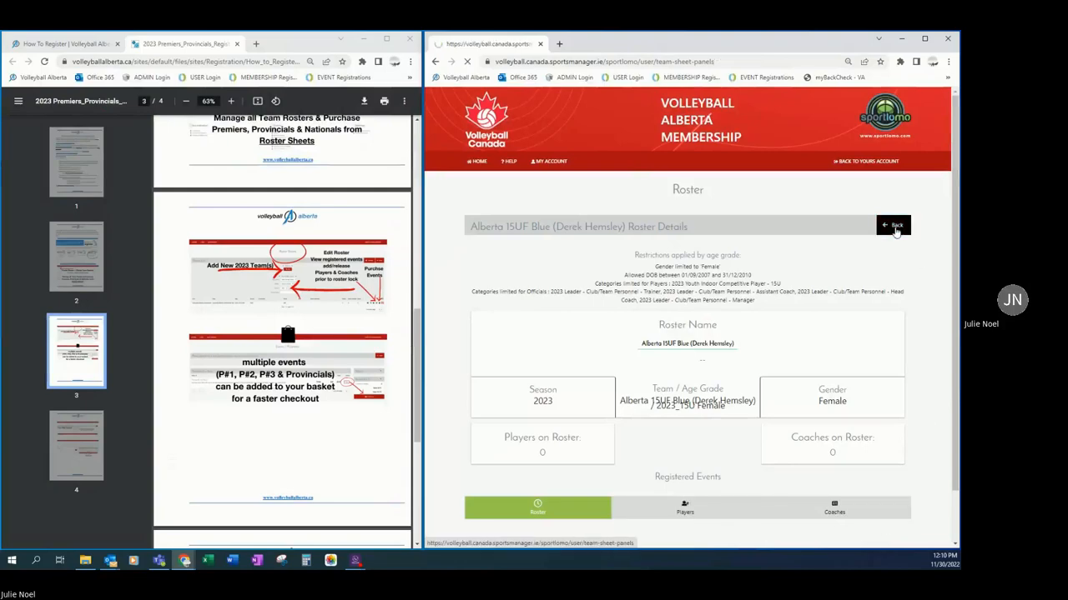
click(894, 225)
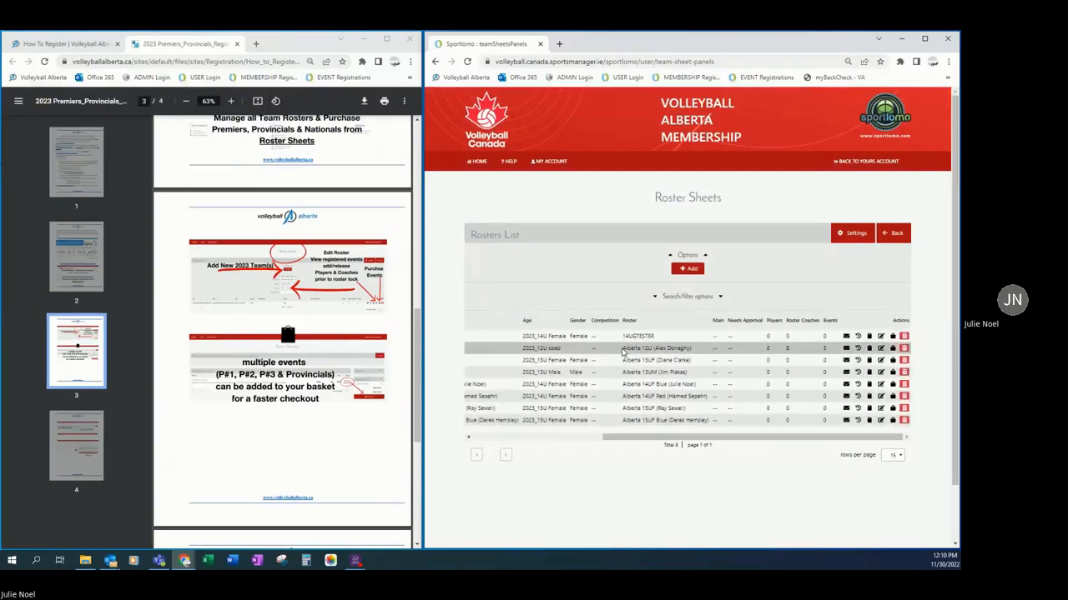
double_click(656, 349)
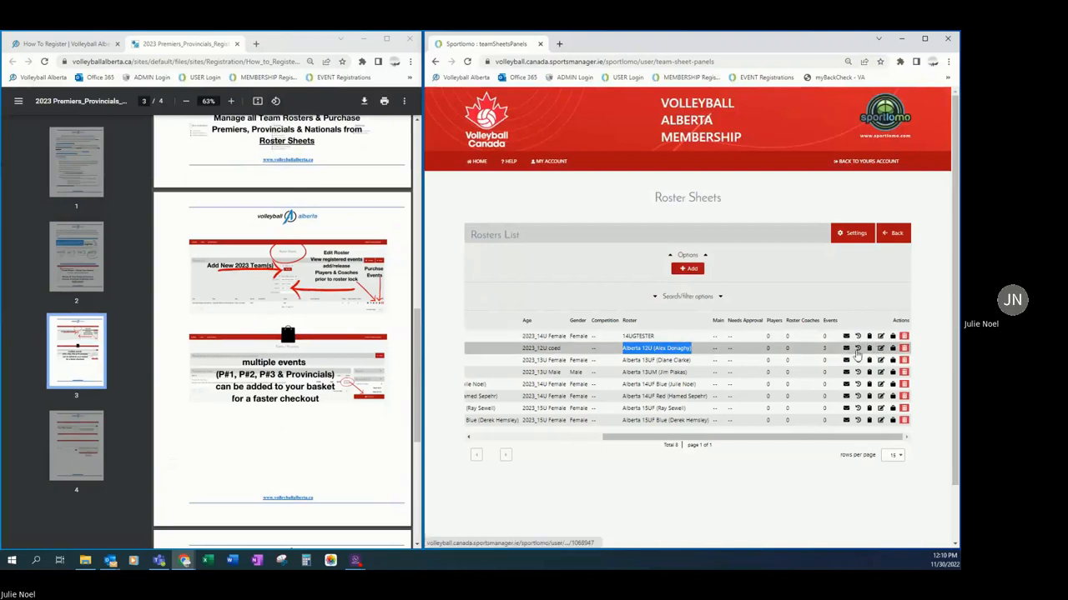
mouse_move(881, 357)
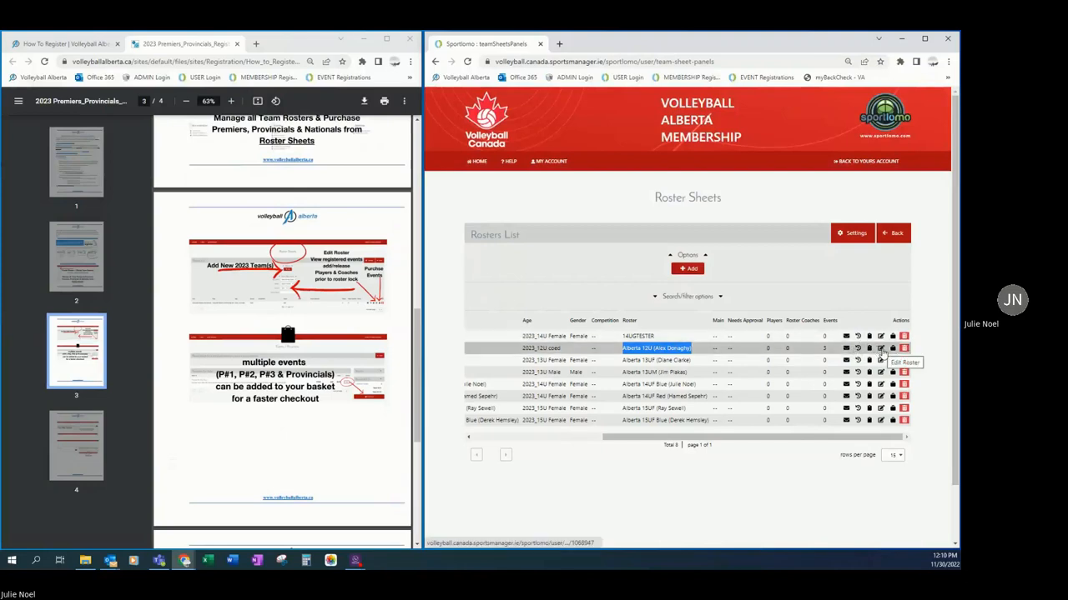
mouse_move(891, 350)
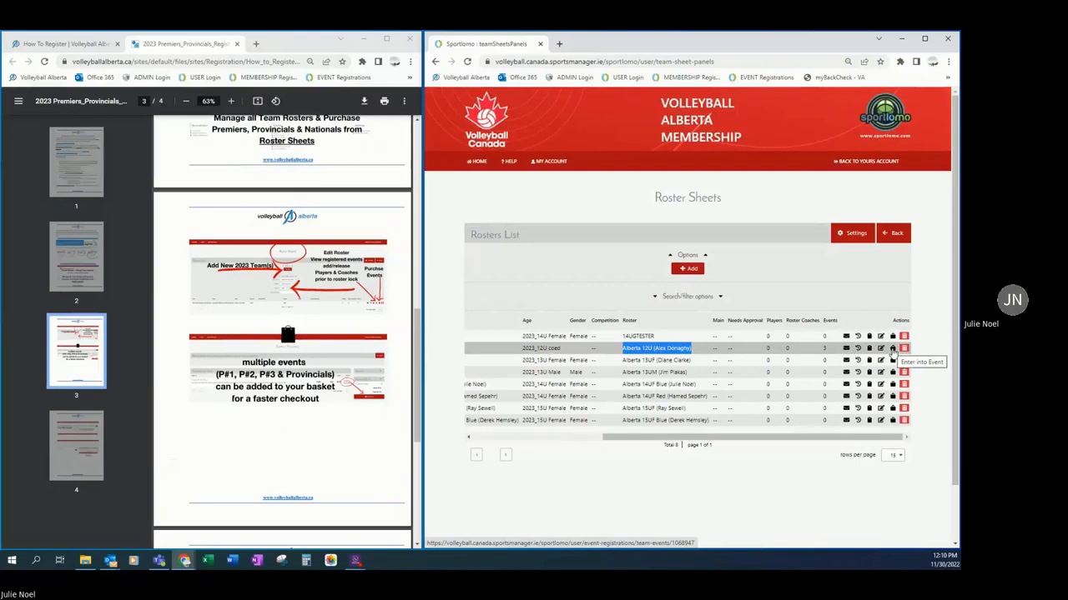
click(904, 349)
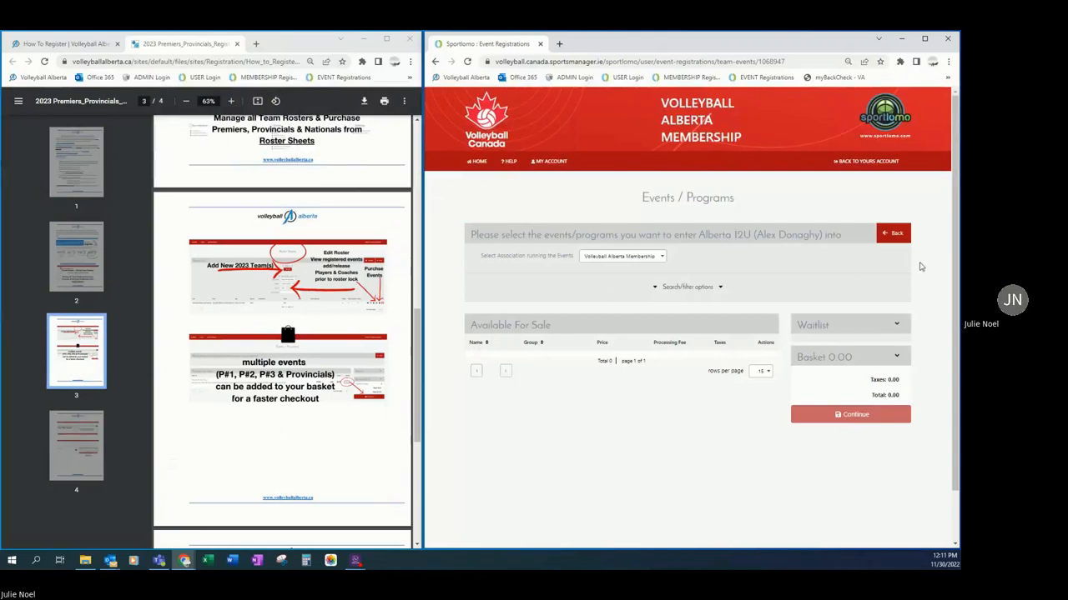
mouse_move(484, 260)
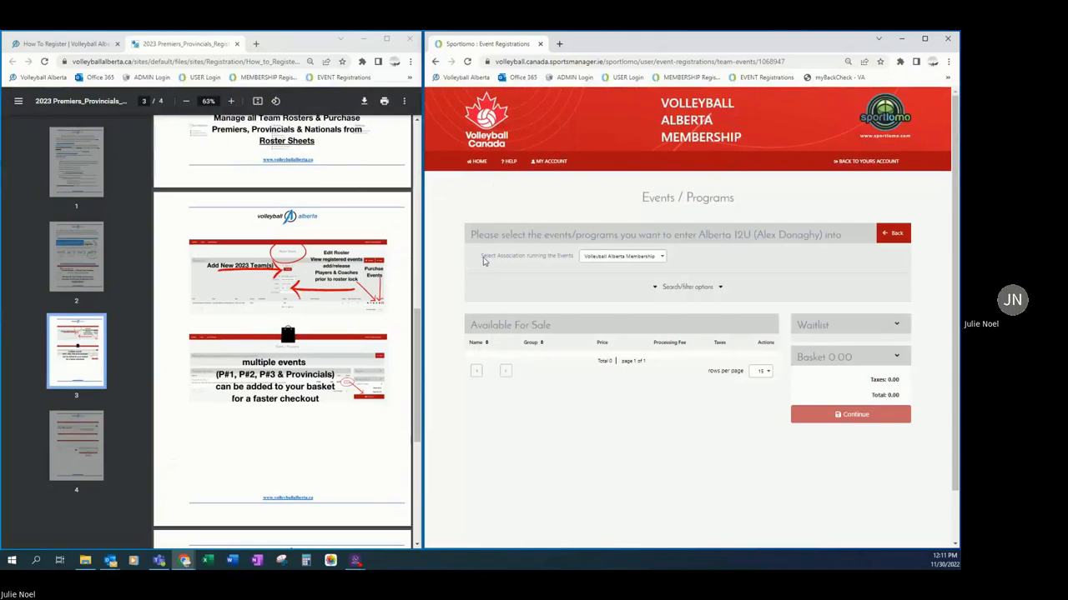
double_click(526, 257)
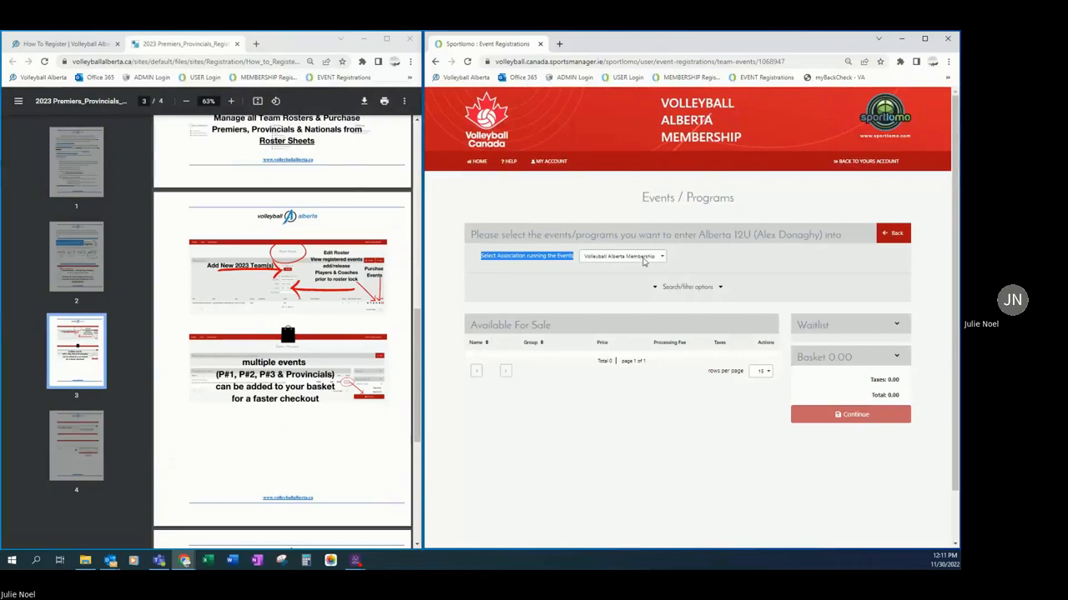
mouse_move(657, 262)
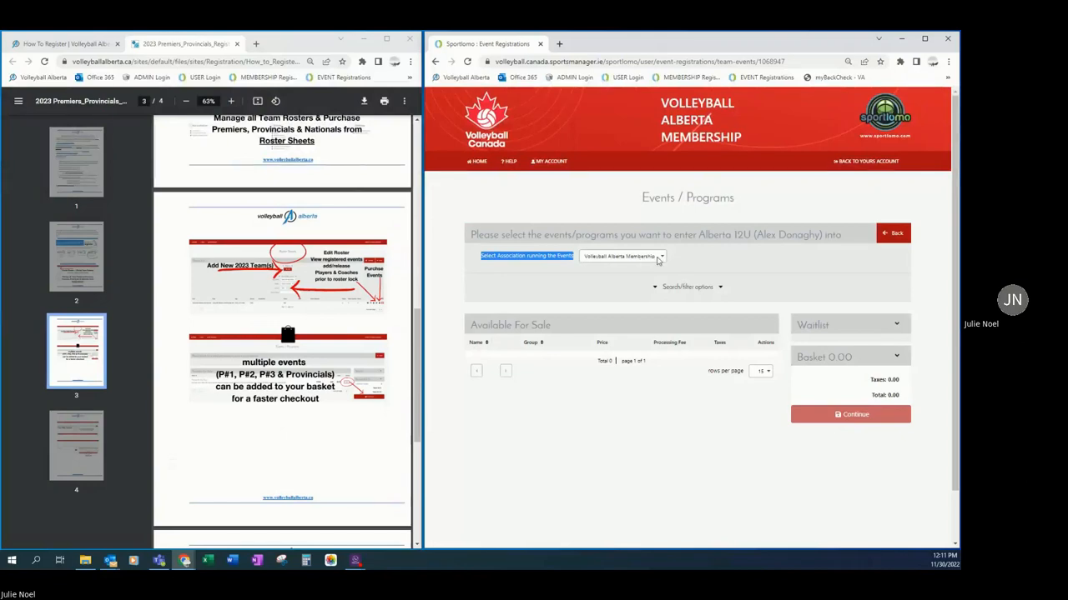
mouse_move(608, 261)
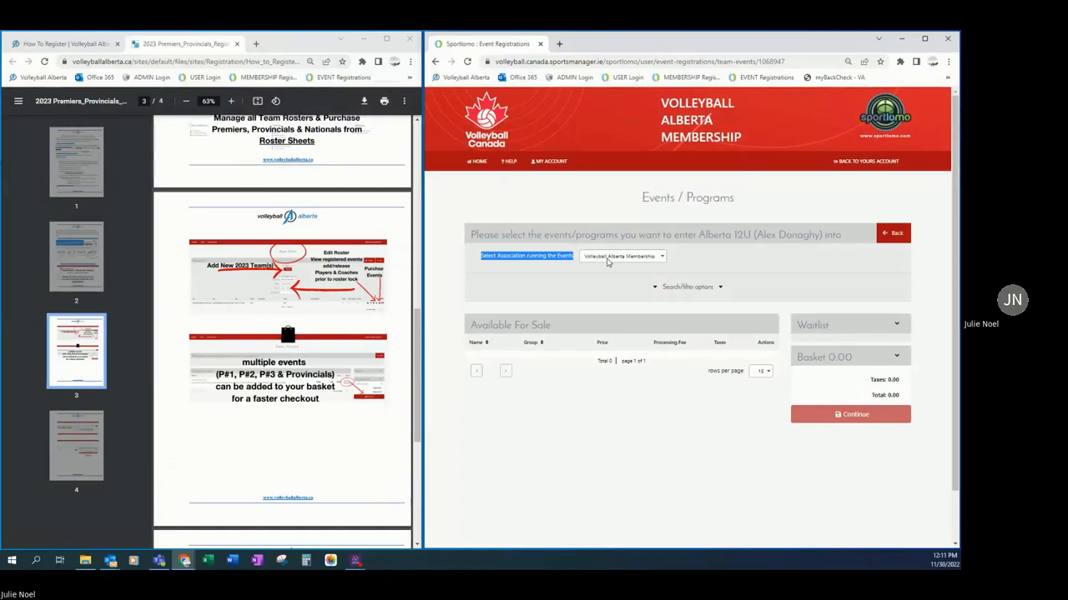
mouse_move(657, 260)
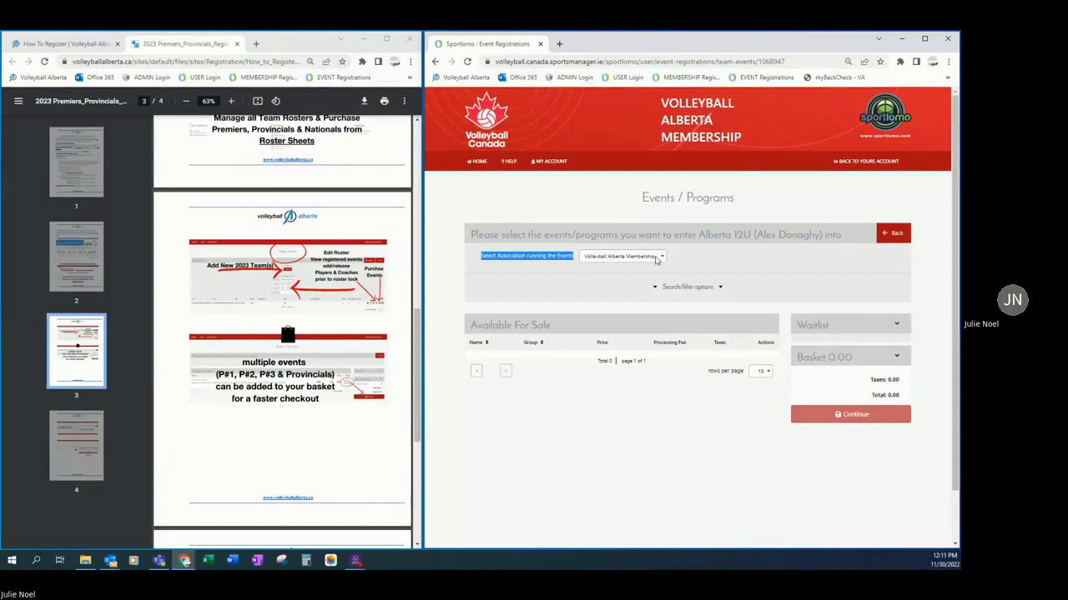
click(621, 257)
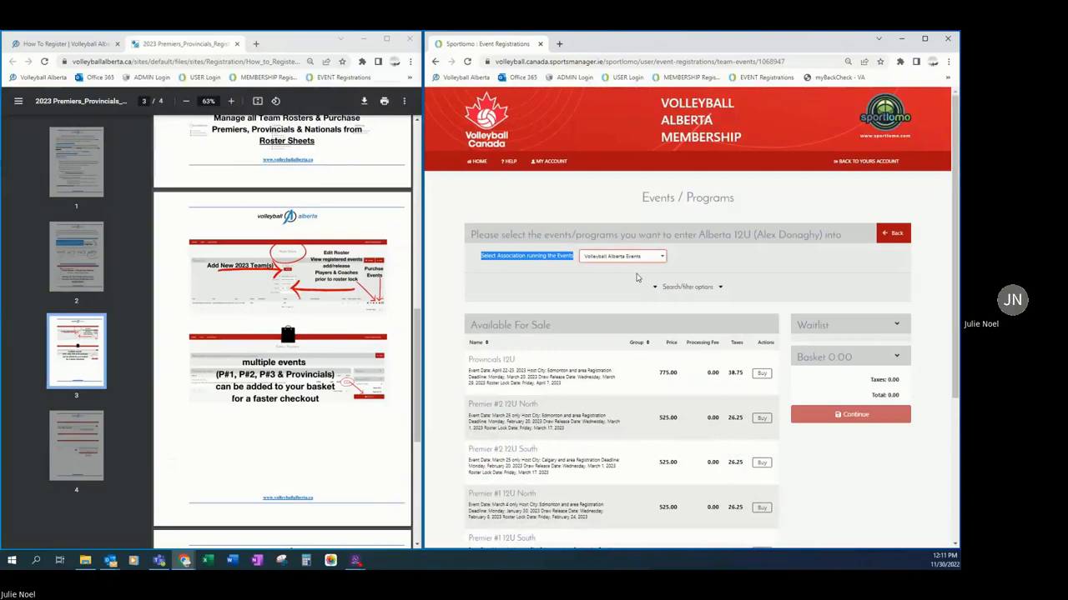
mouse_move(507, 270)
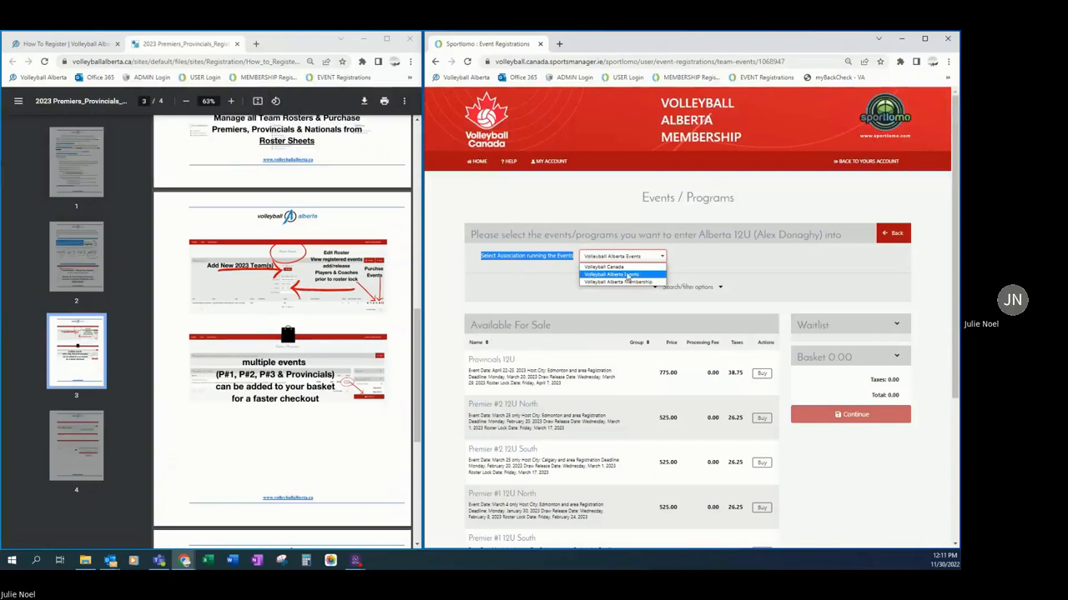
mouse_move(626, 277)
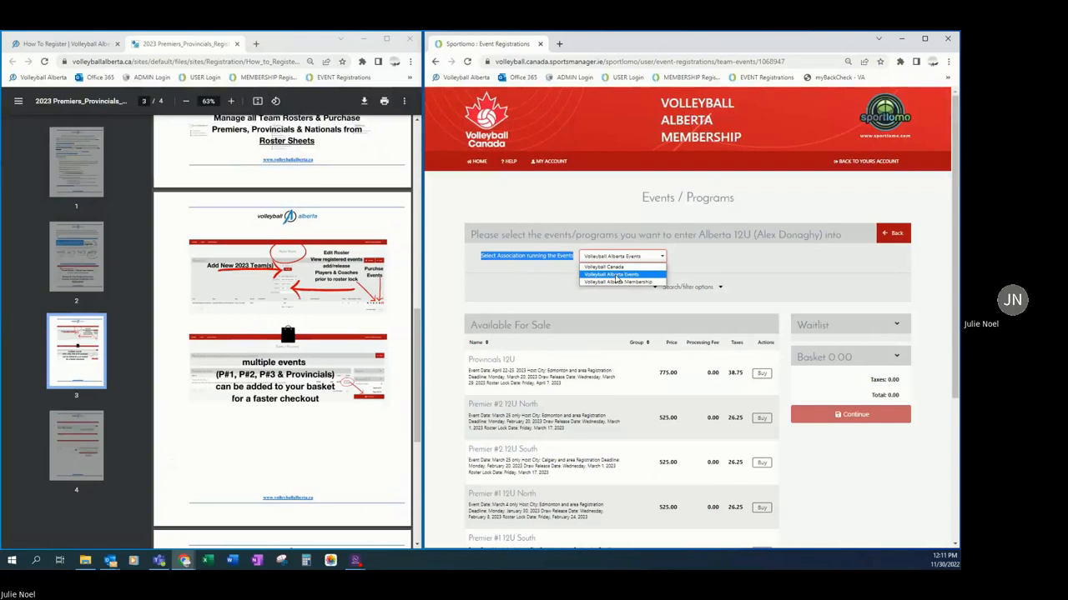
click(611, 274)
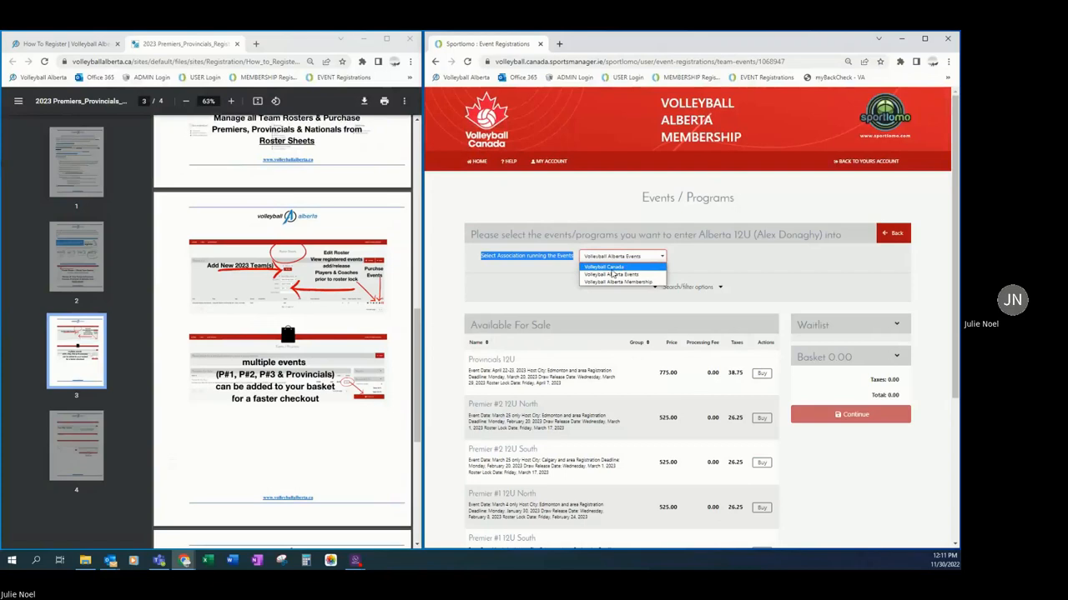
click(604, 267)
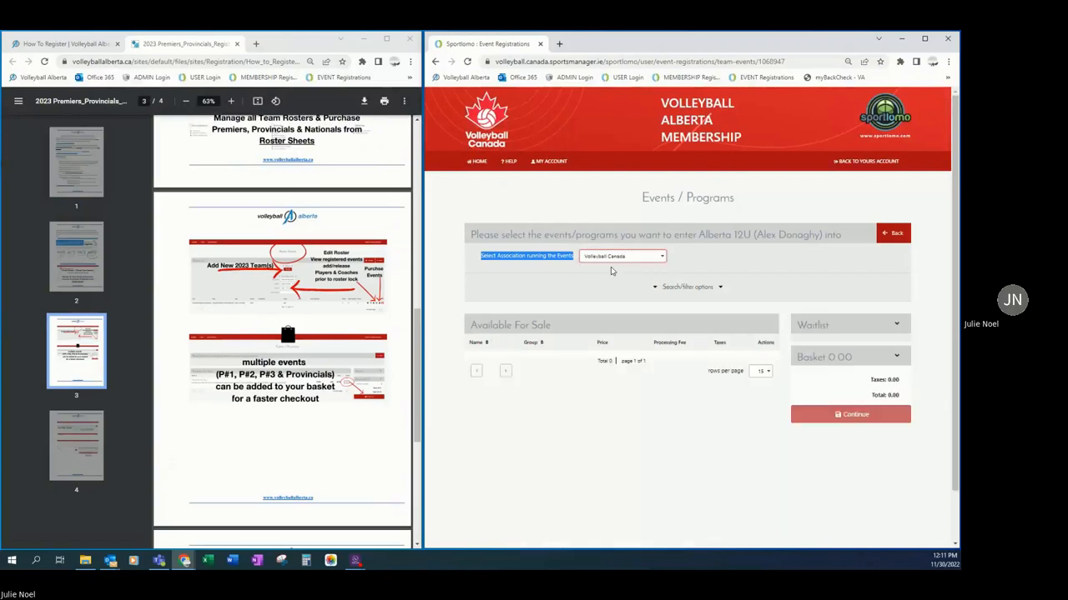
mouse_move(470, 280)
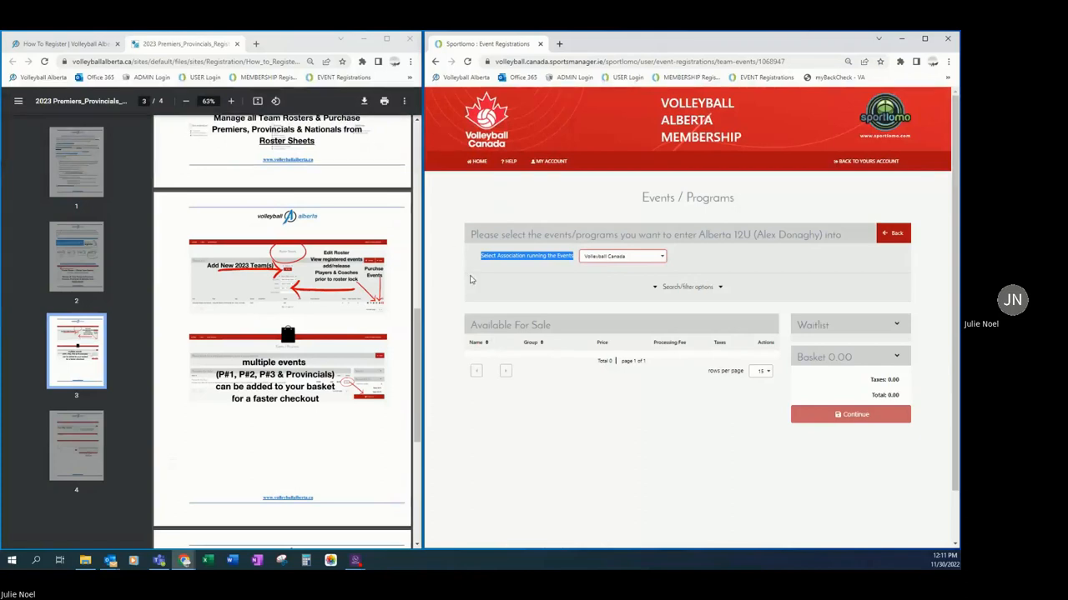
mouse_move(686, 271)
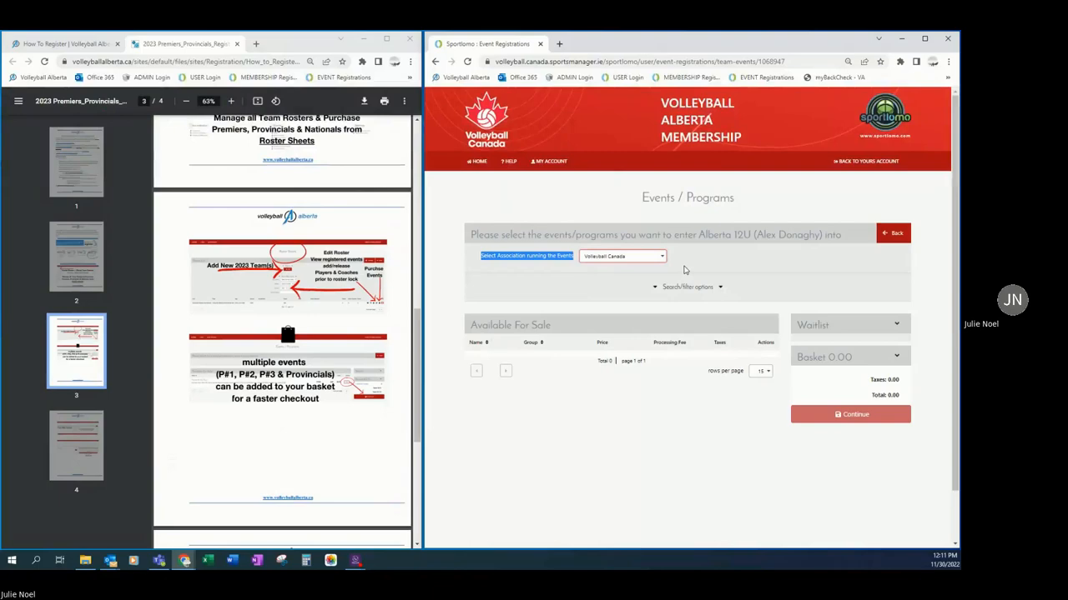
click(620, 256)
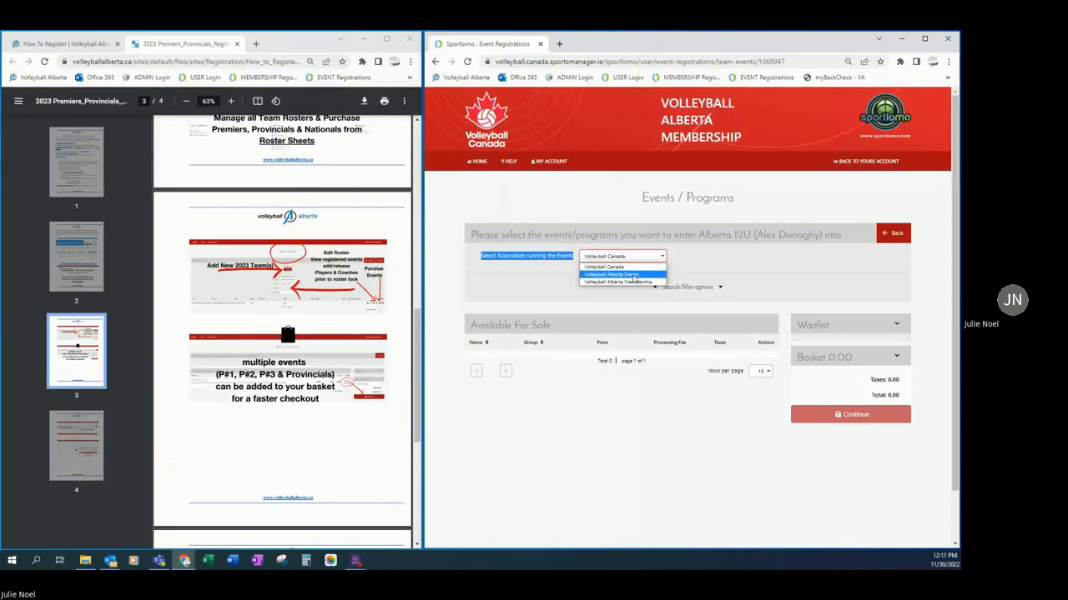
click(611, 274)
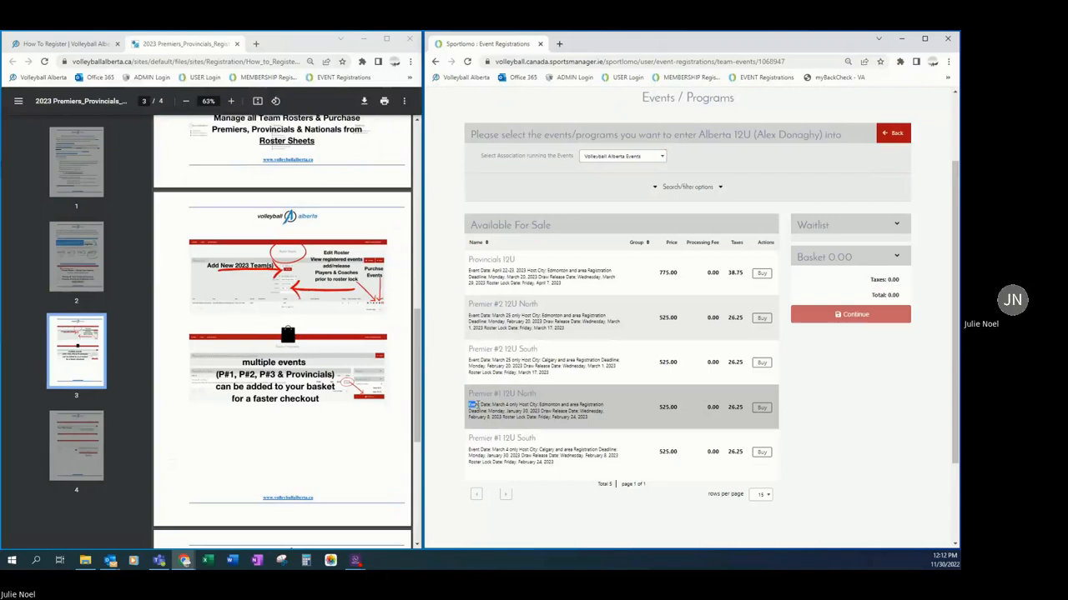
double_click(525, 405)
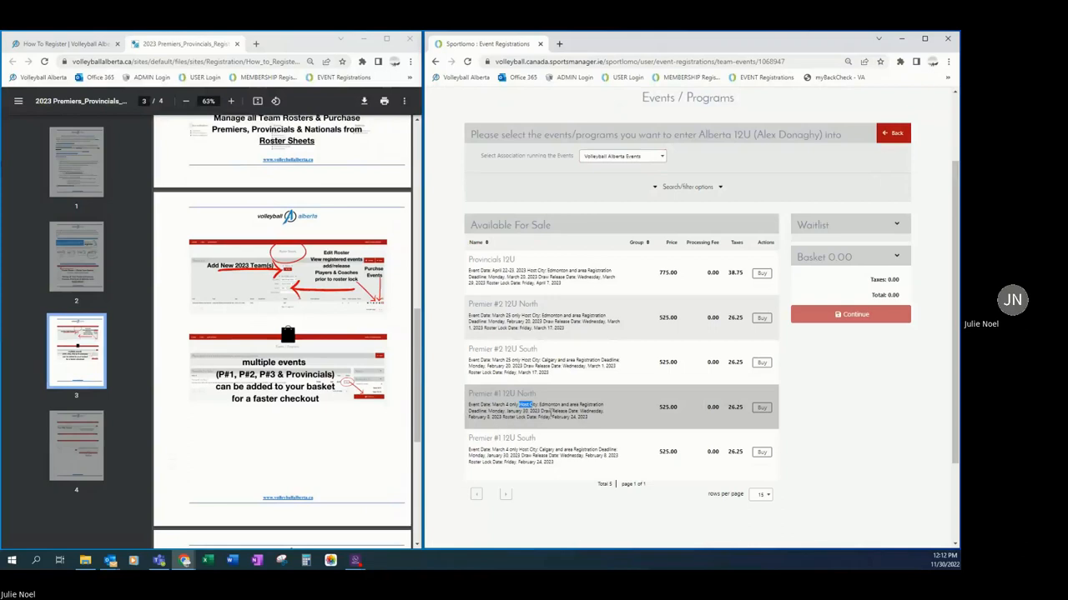
mouse_move(824, 430)
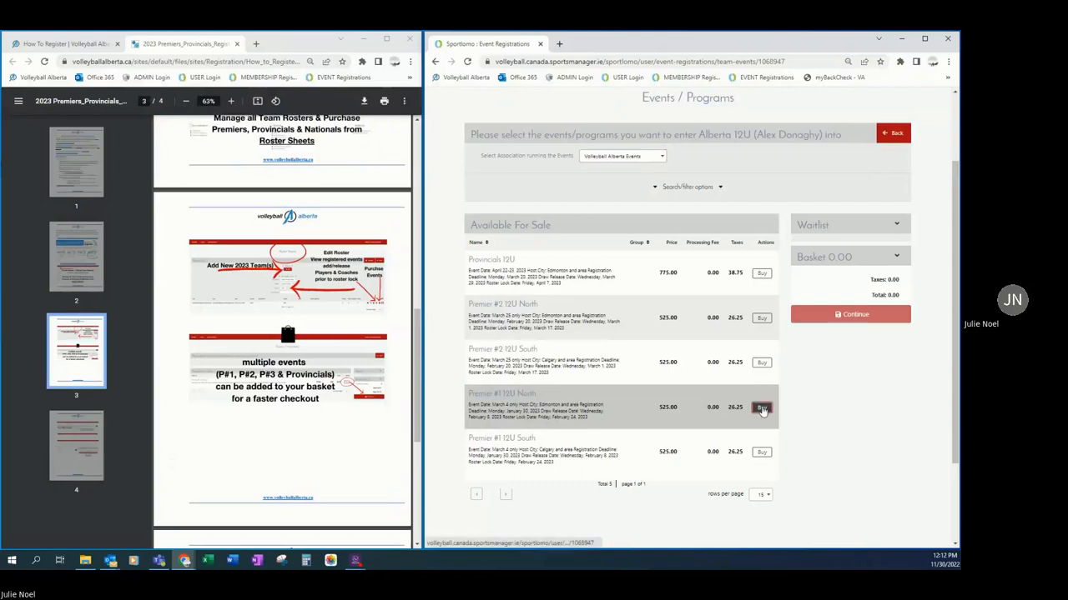
- Basket Premier #1 12U North, Premier #2 12U North and Provincials 12U, dropping Premier #1 South, and continue to checkout
click(761, 407)
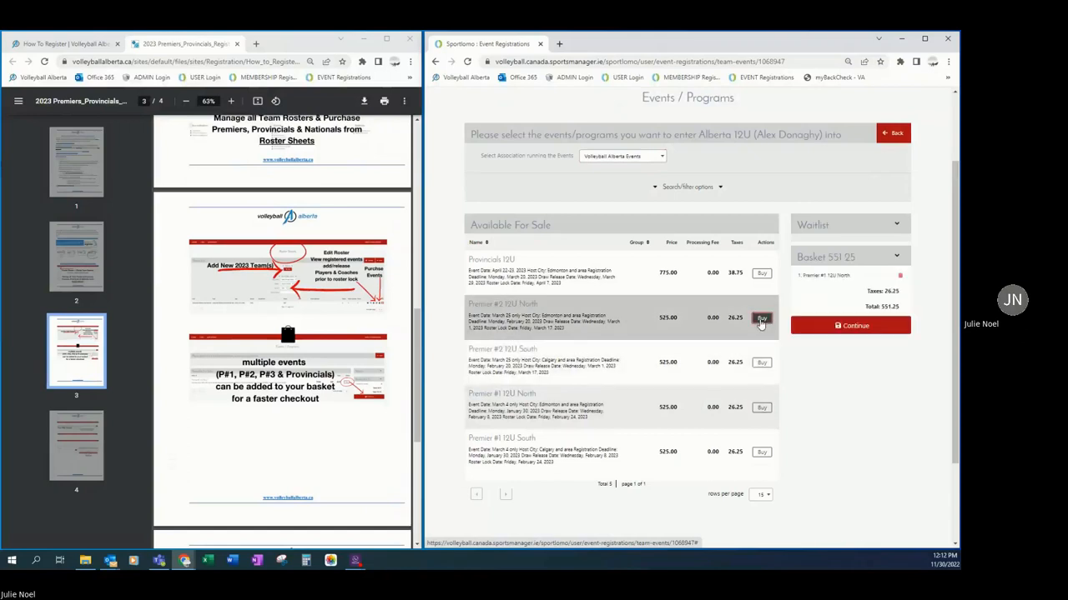
click(760, 274)
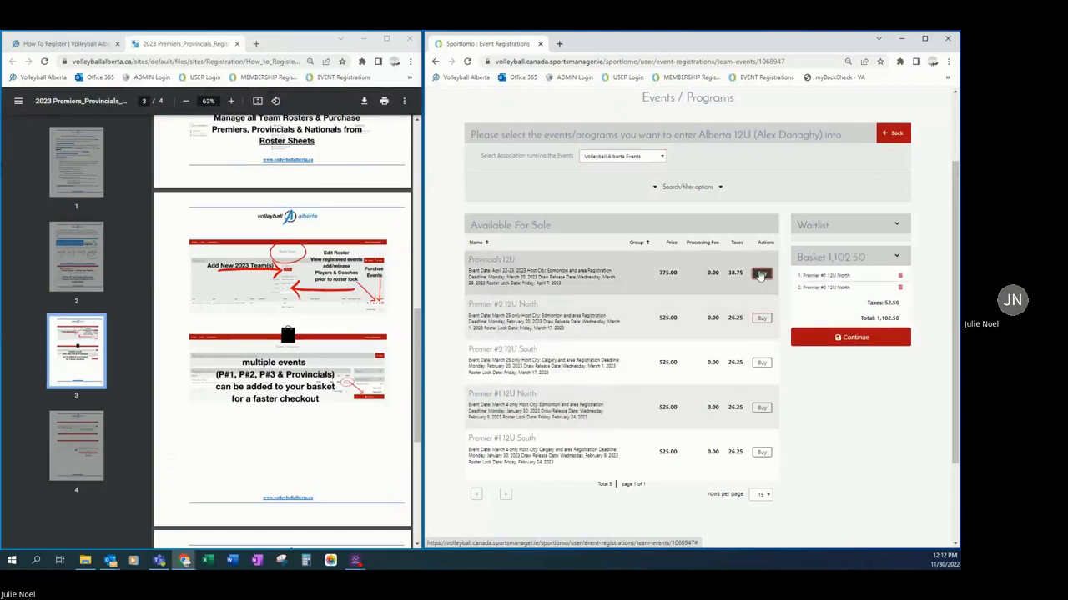
click(761, 274)
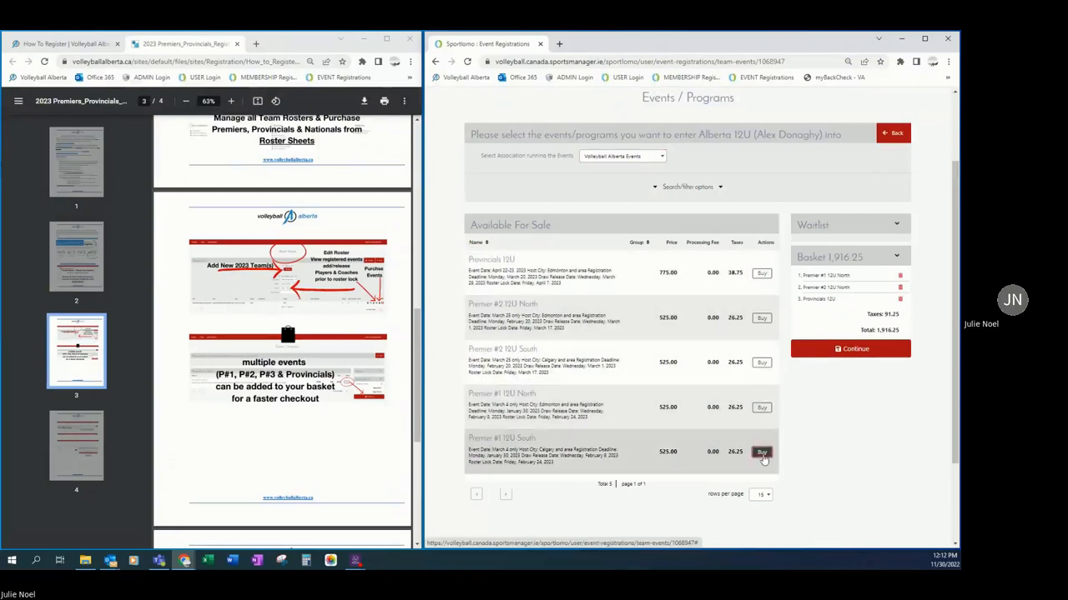
click(761, 451)
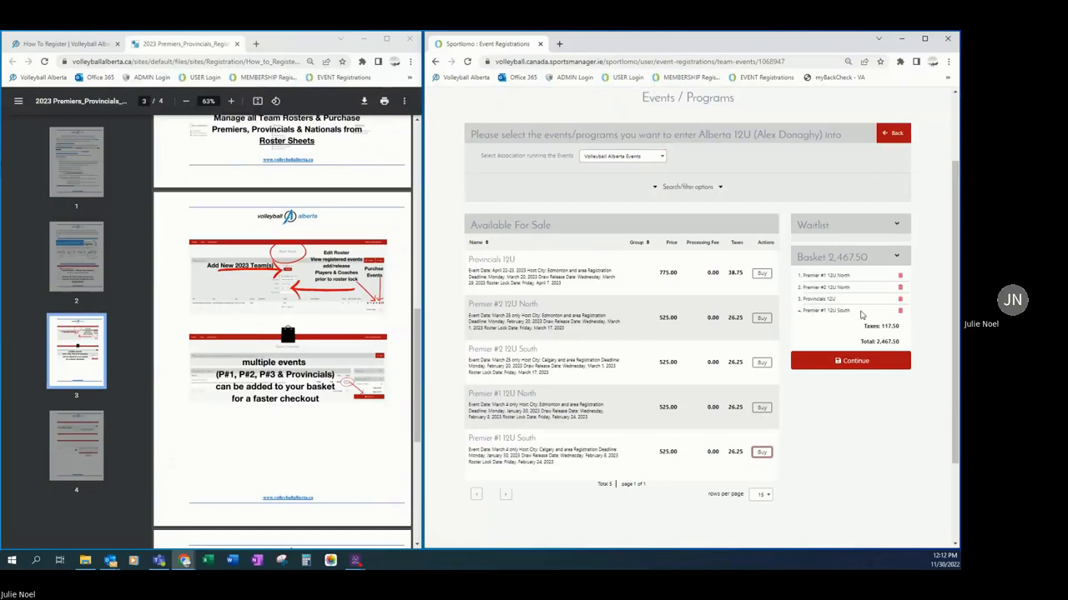
mouse_move(850, 317)
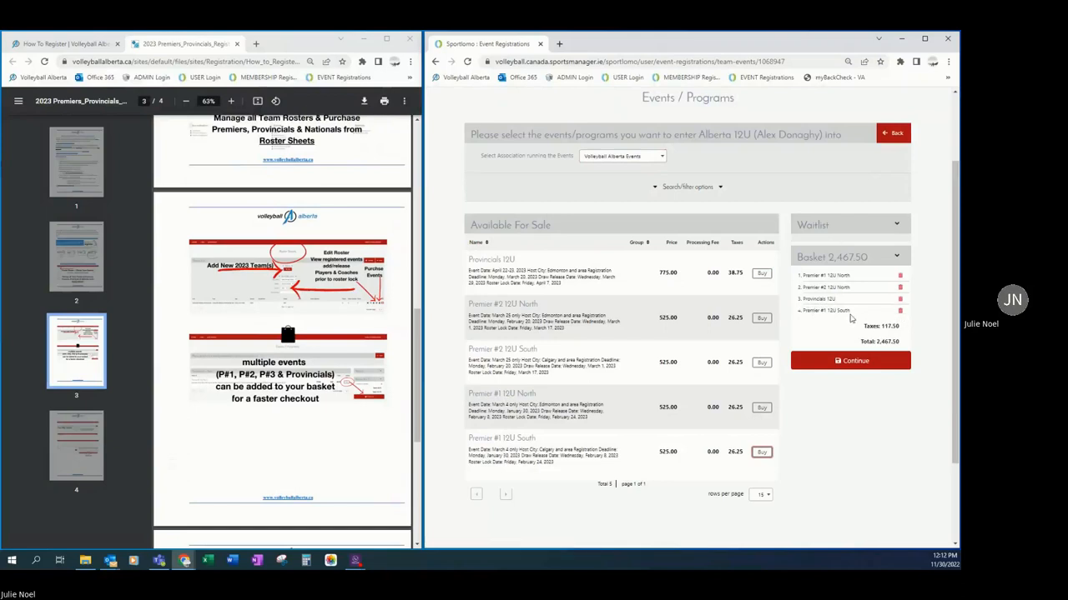
mouse_move(808, 282)
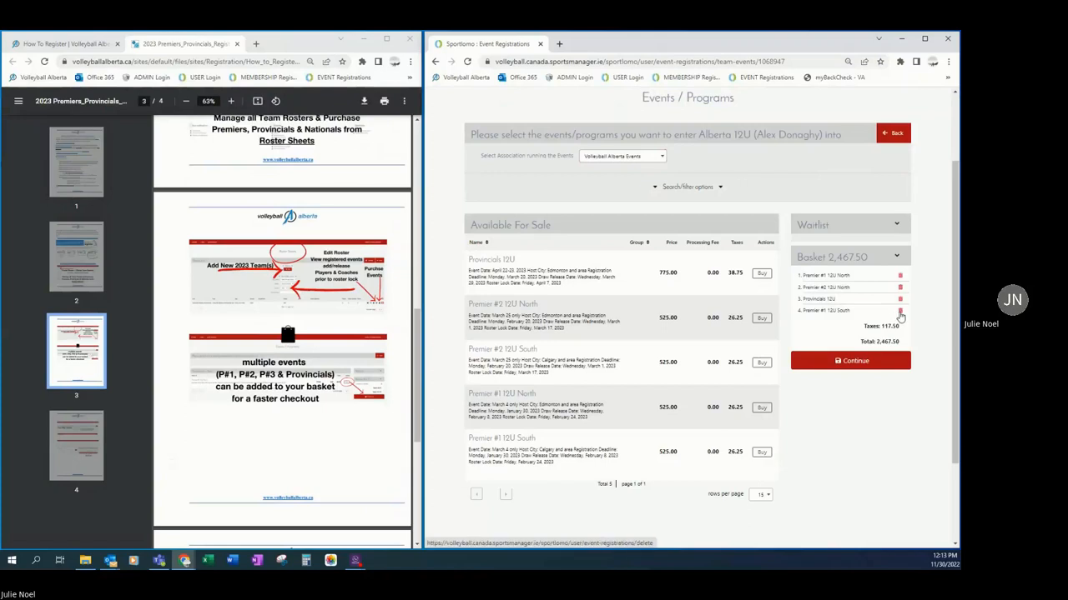
click(899, 310)
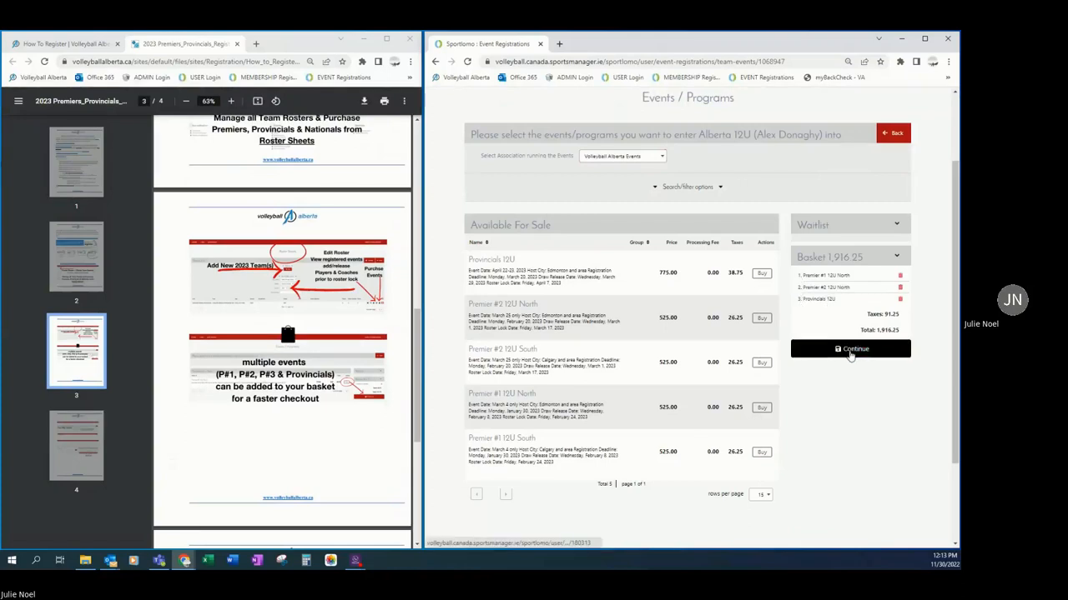
click(851, 348)
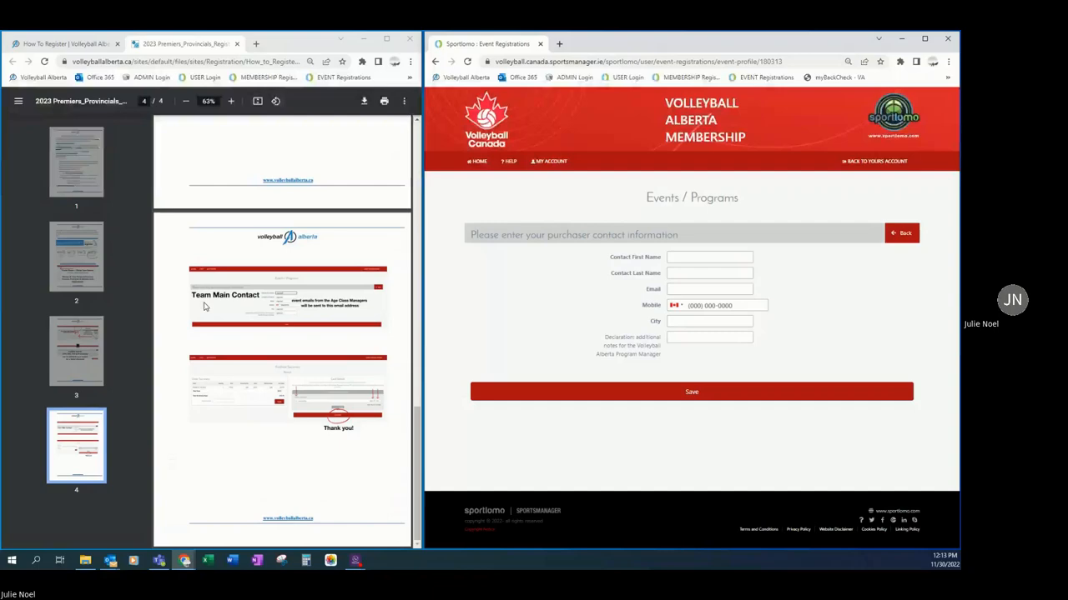
mouse_move(688, 270)
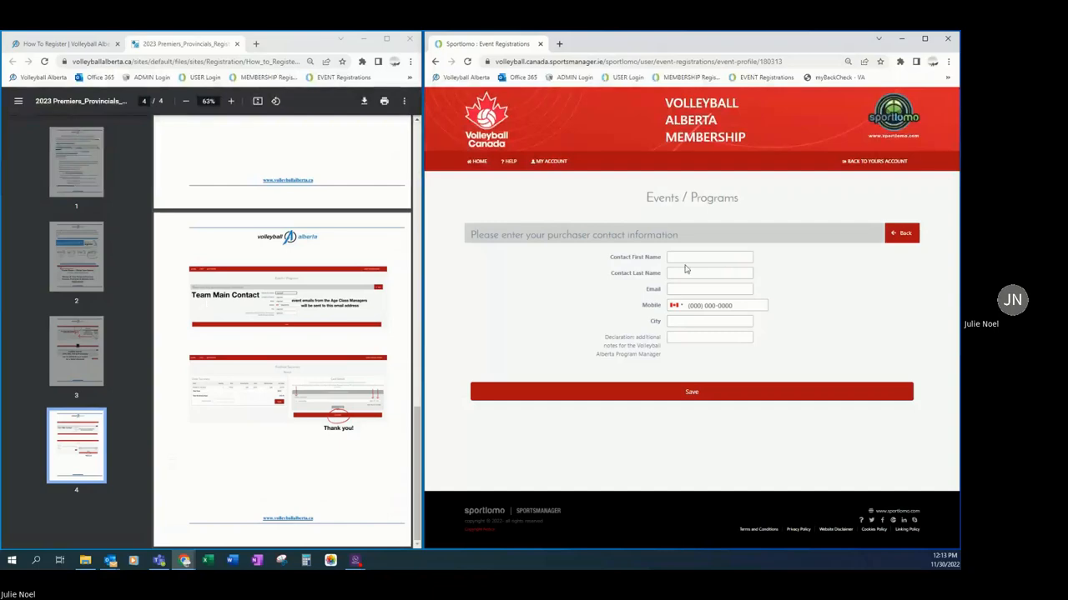
- Enter purchaser first name Juli, info email, mobile and Edmonton city, then save the contact details
click(709, 257)
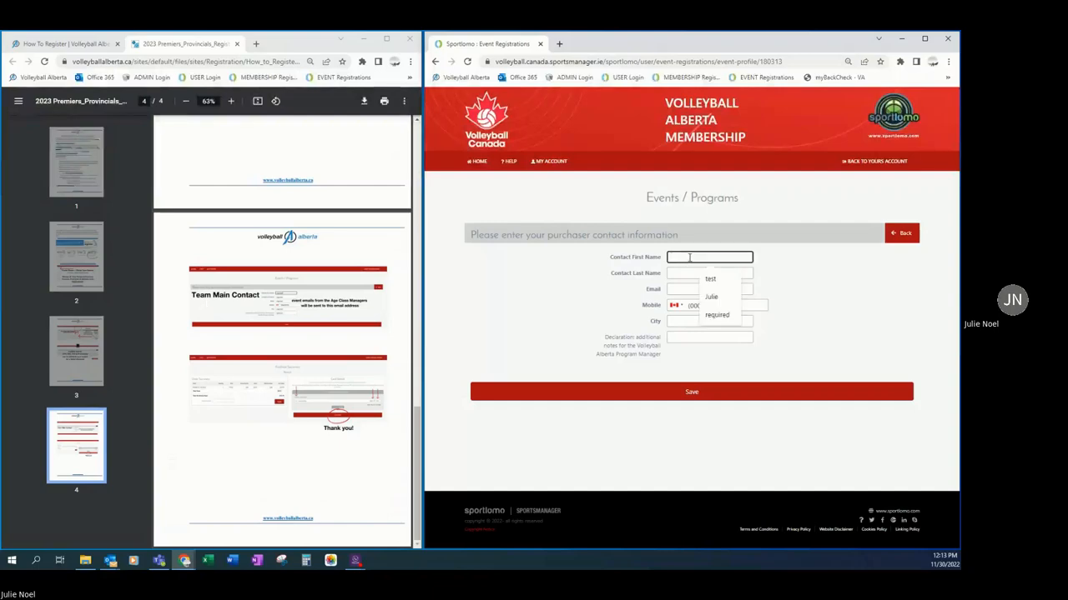
text(Julie)
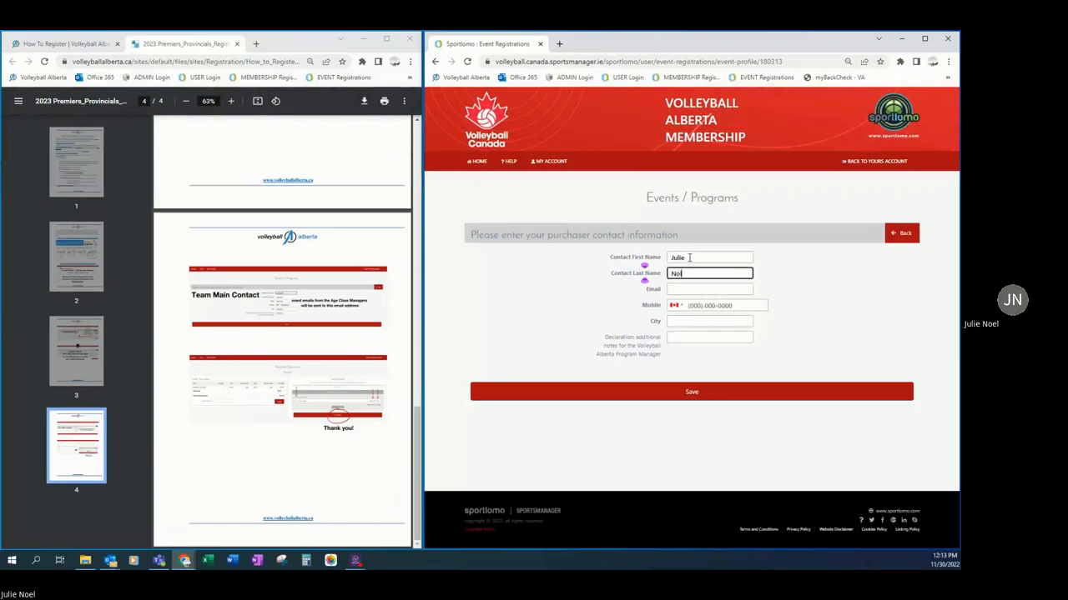
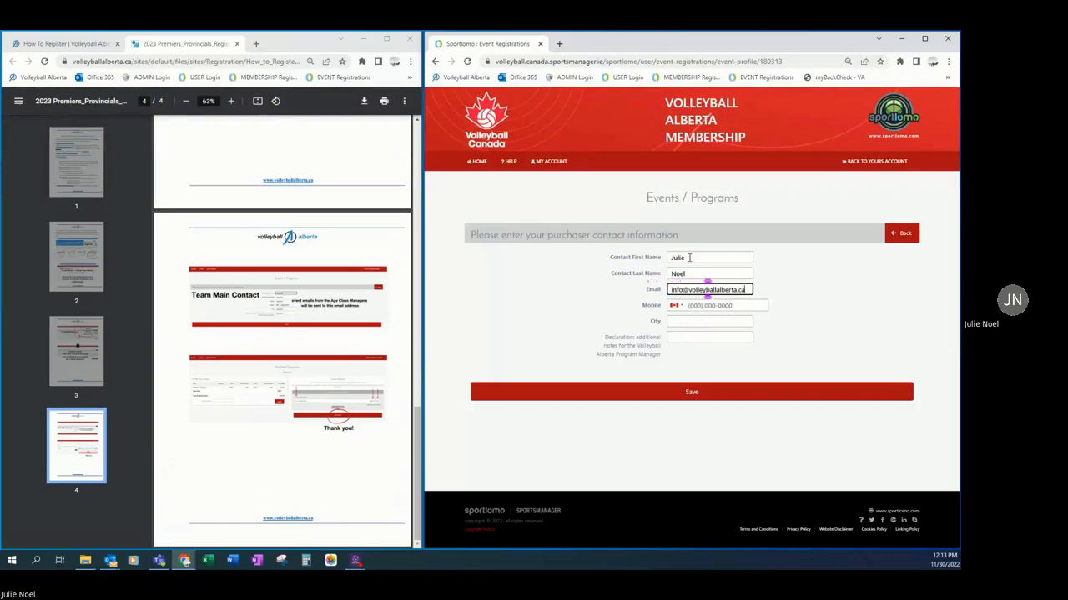
click(717, 306)
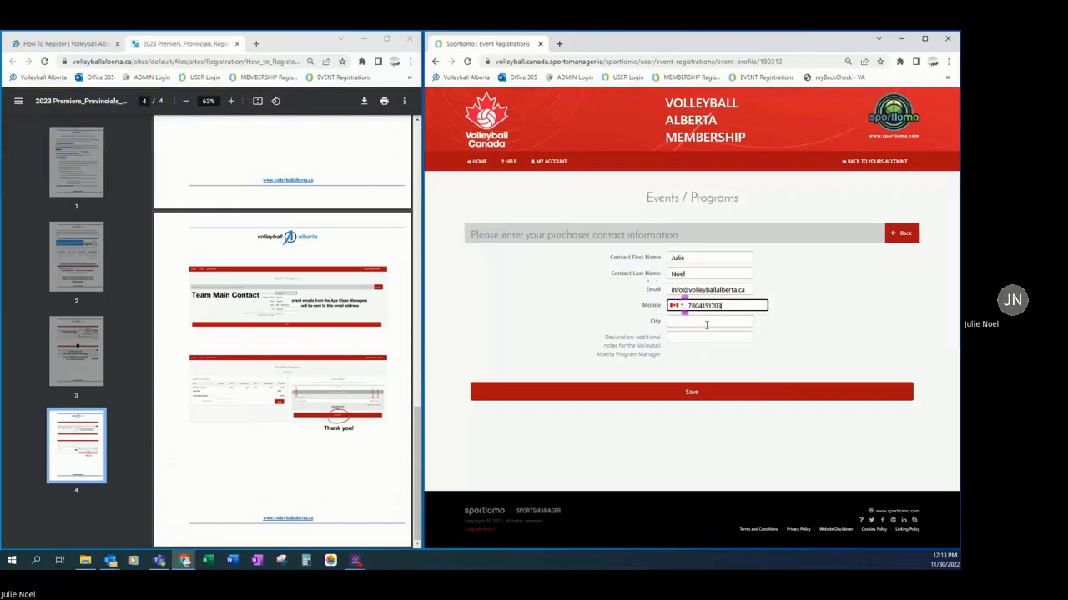
text(Edmon)
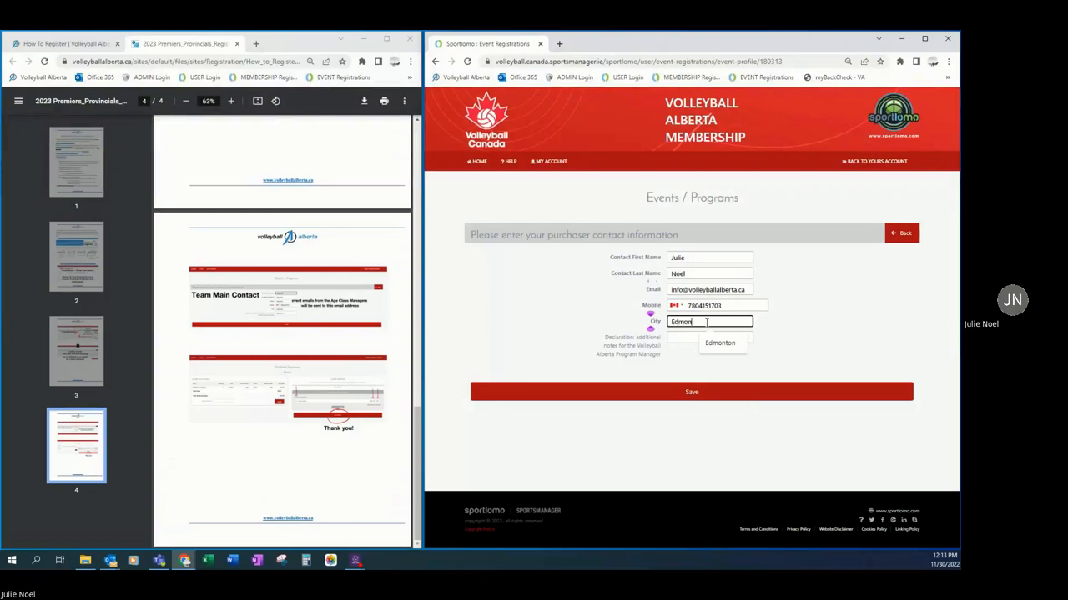
click(721, 342)
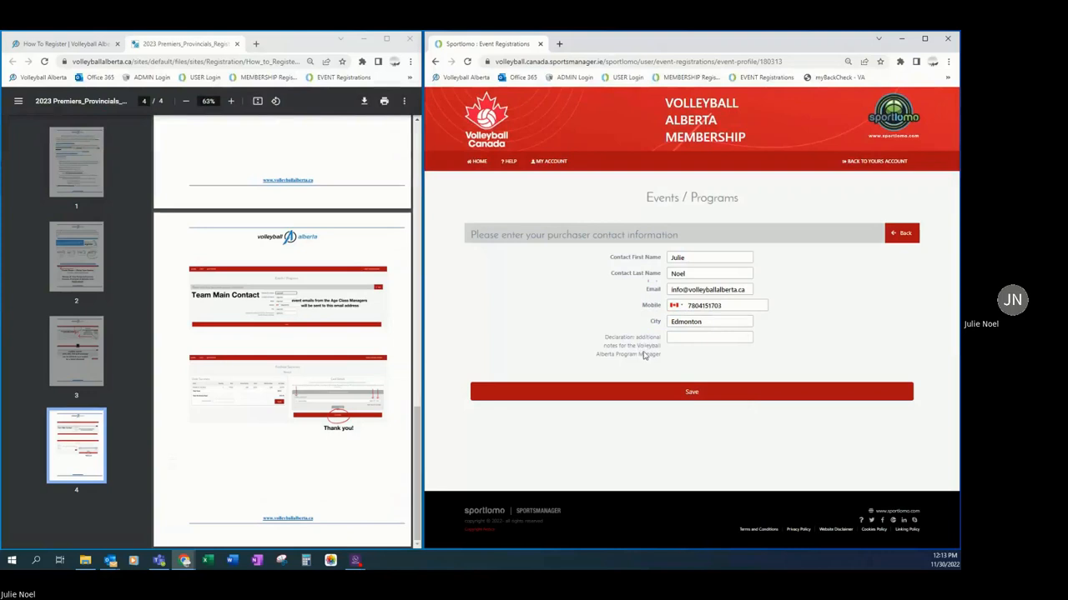
mouse_move(610, 360)
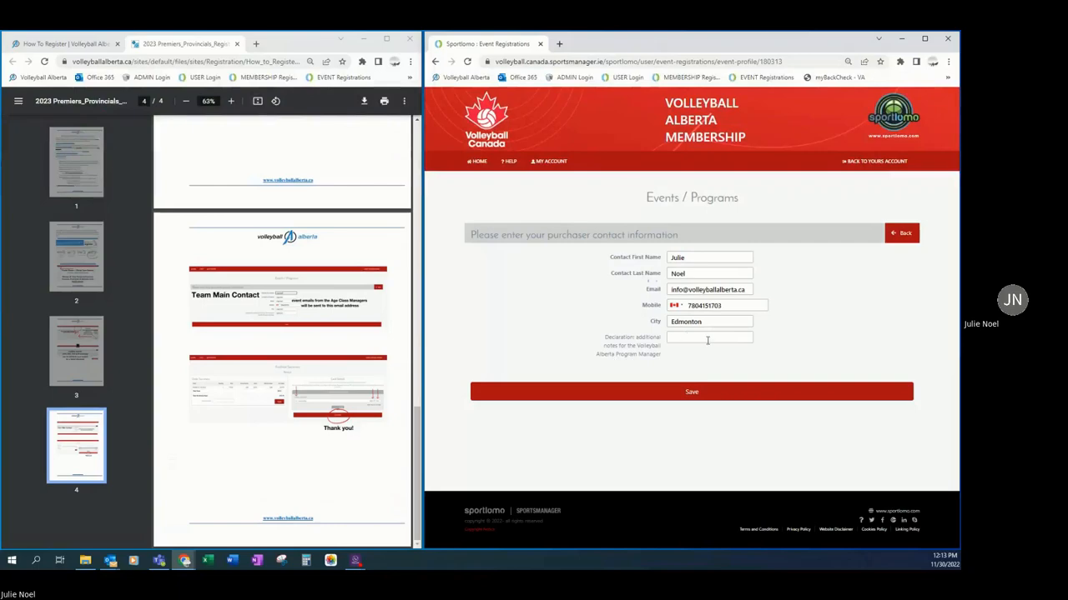
click(691, 392)
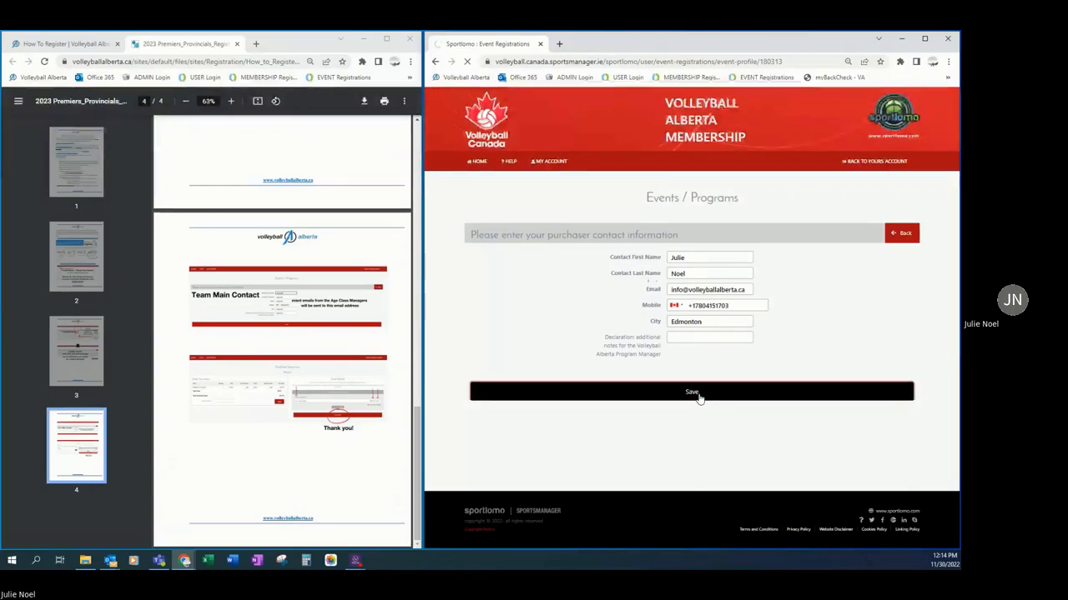
click(691, 392)
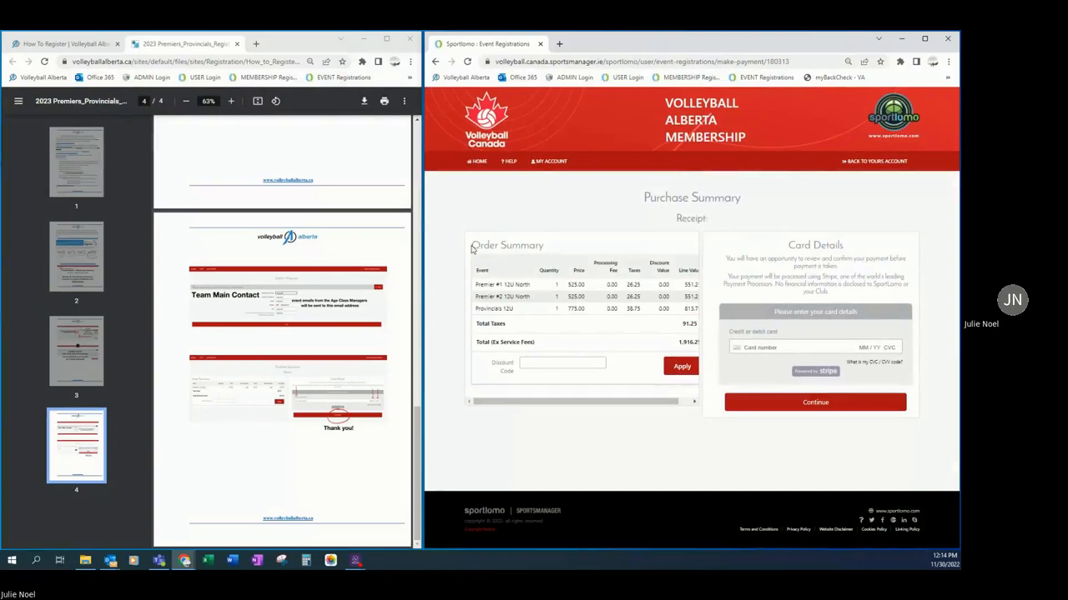
- Review the Order Summary for the three 12U events and complete the payment
double_click(507, 246)
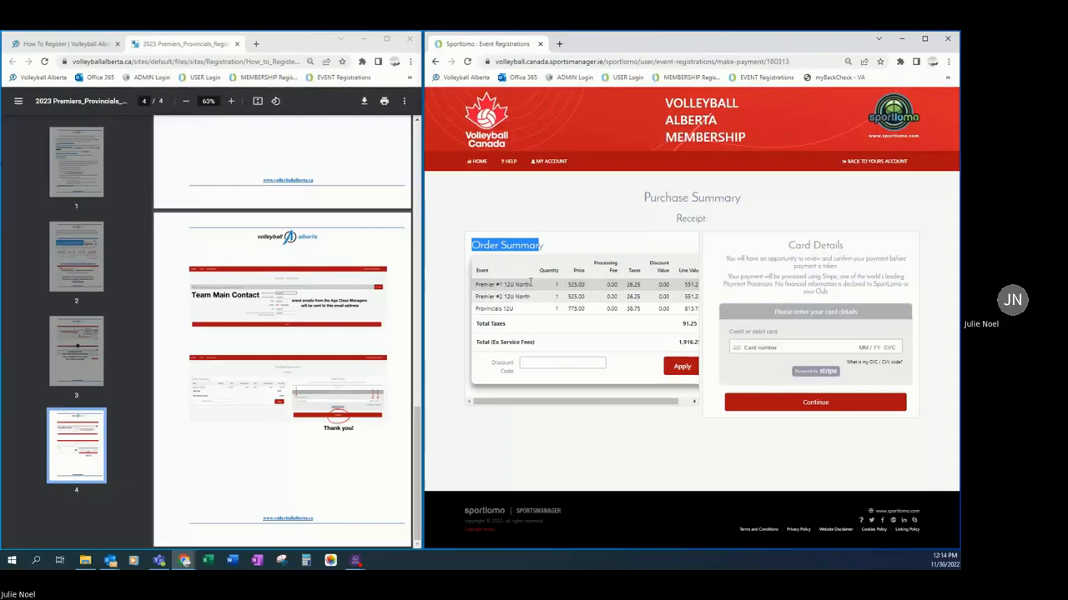
mouse_move(532, 303)
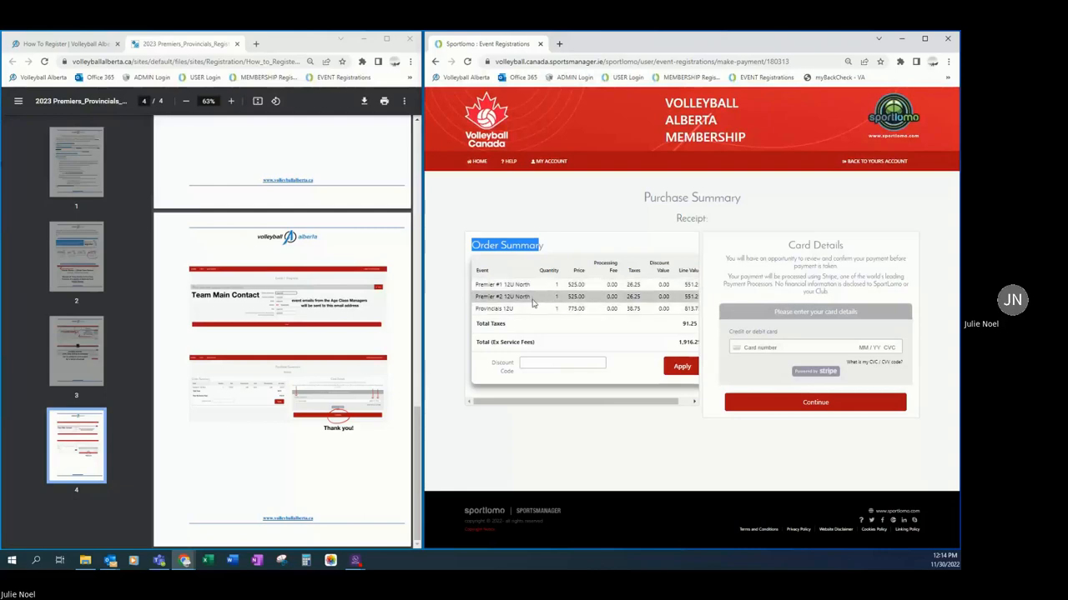
mouse_move(515, 309)
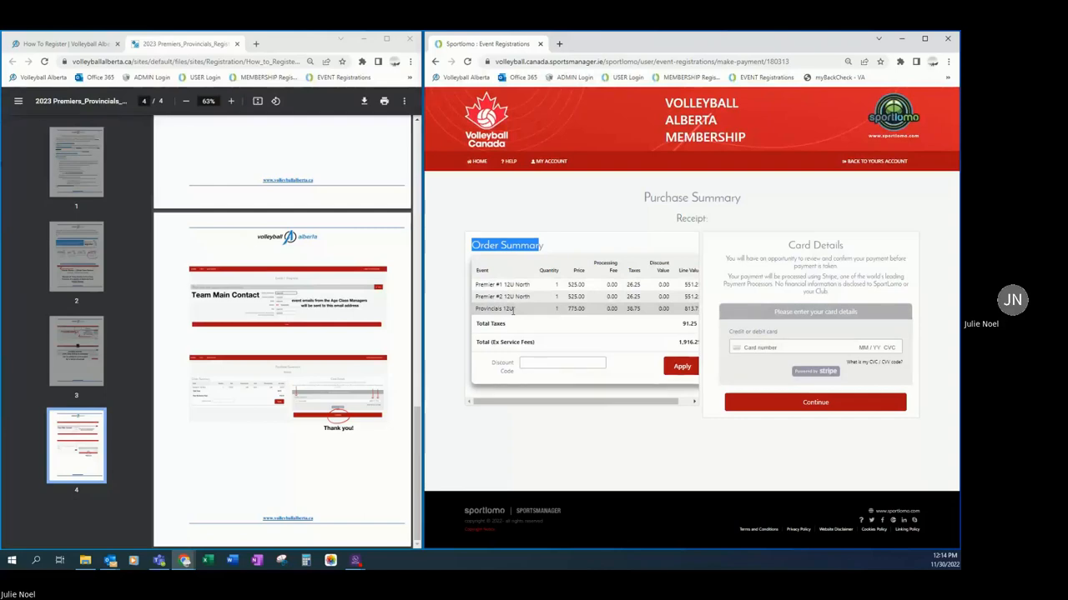
mouse_move(568, 315)
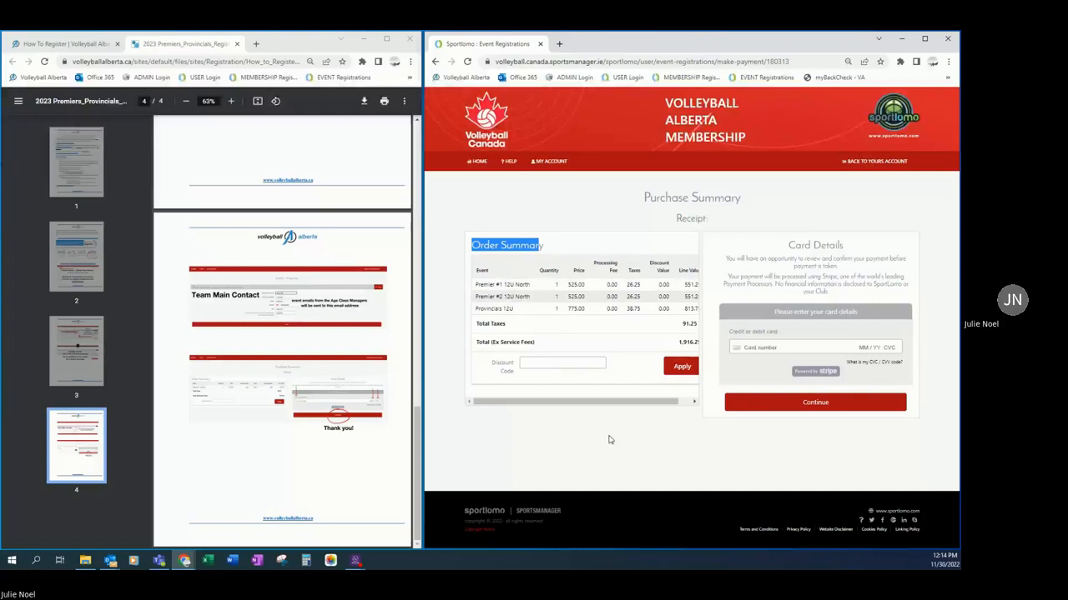
click(814, 402)
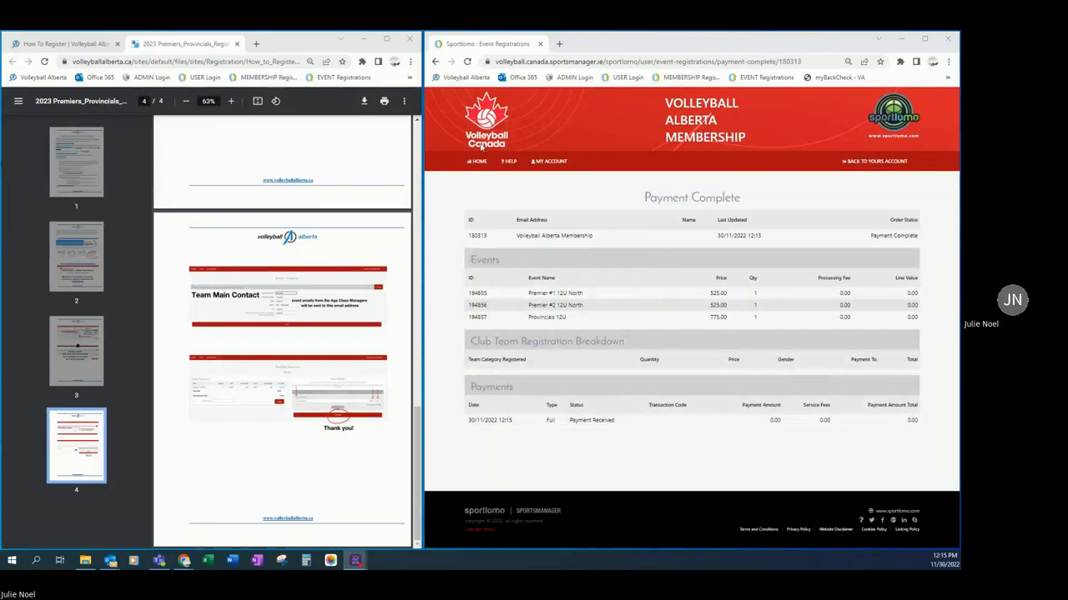
- Review the Payment Complete confirmation and return to the club portal home page
double_click(691, 197)
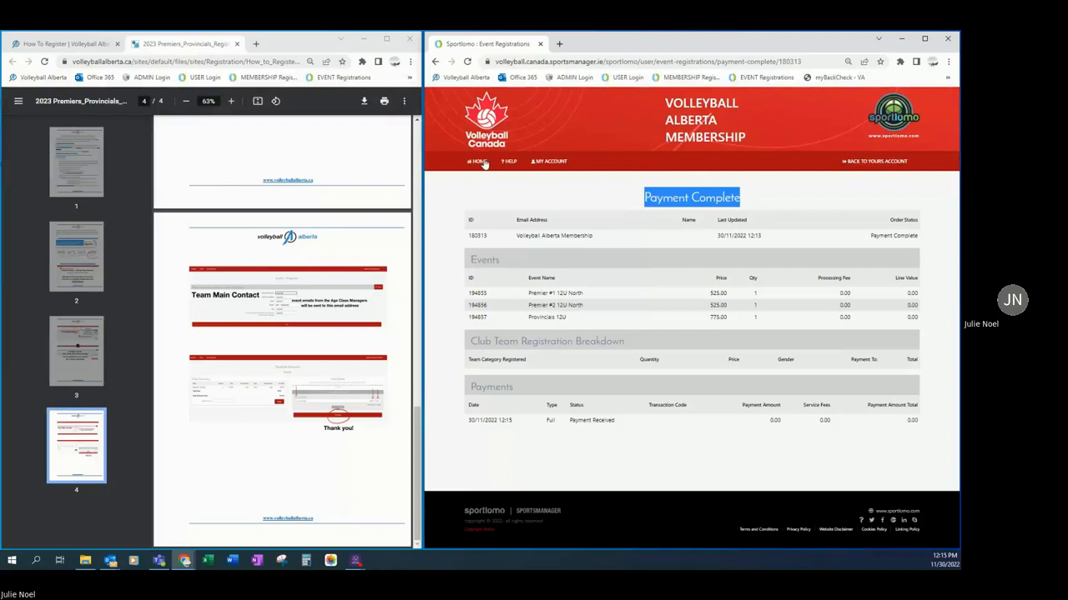
click(477, 157)
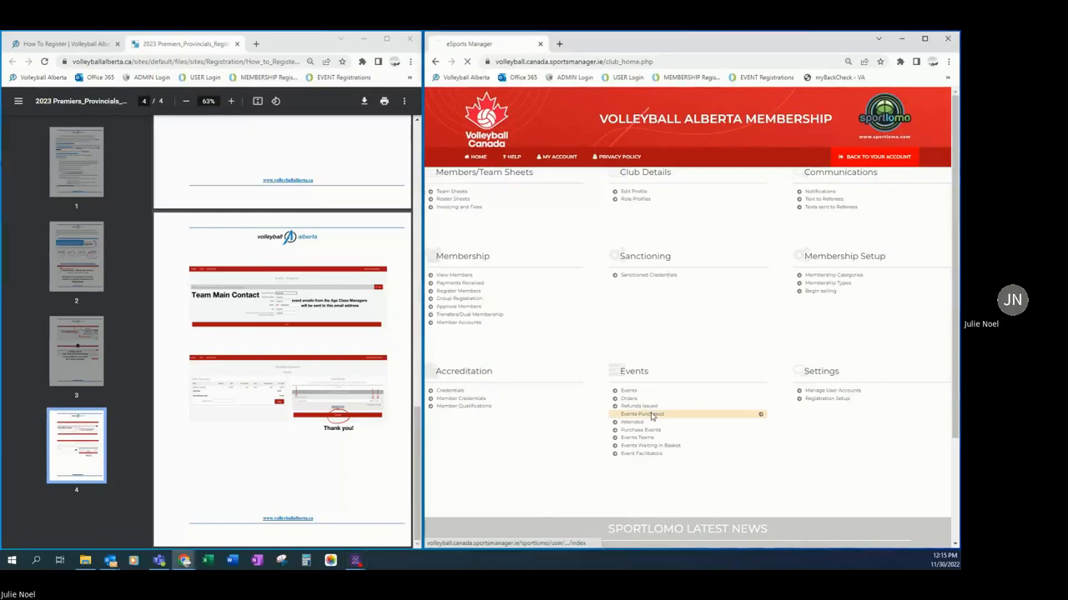
click(642, 414)
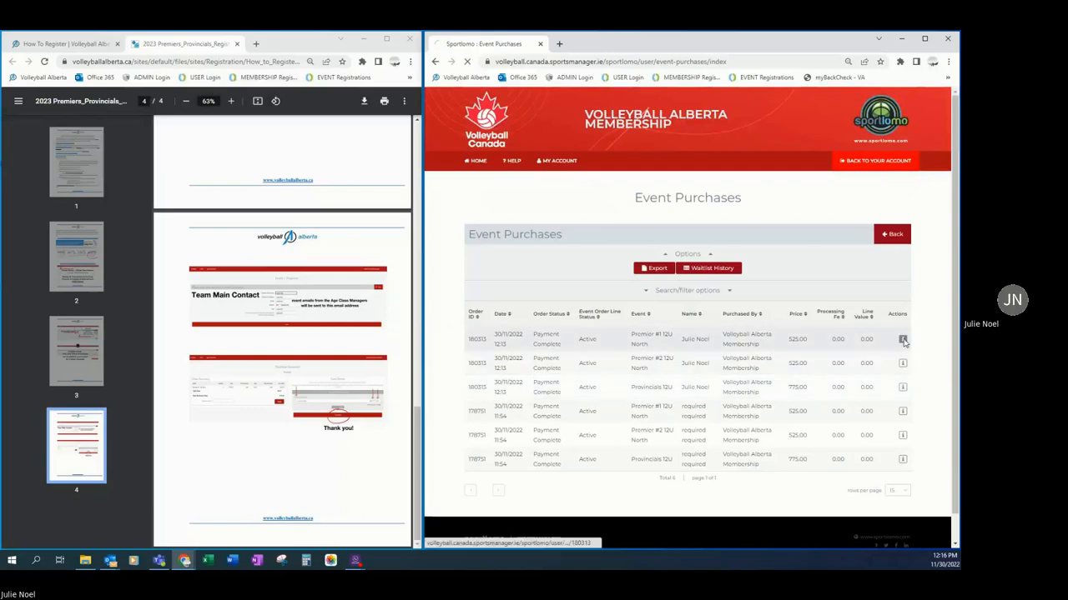
click(903, 339)
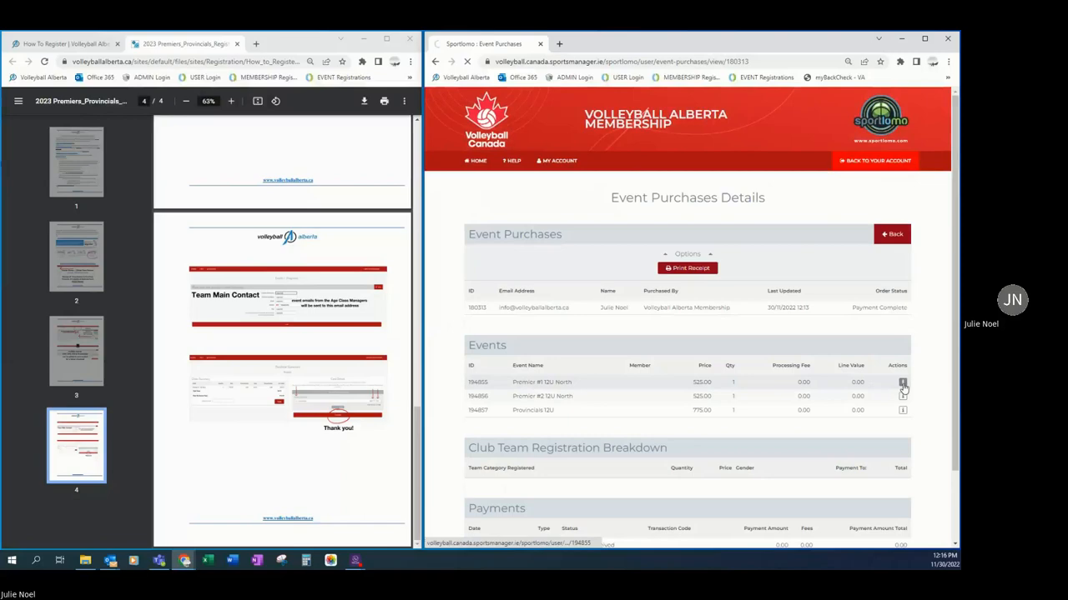
click(900, 382)
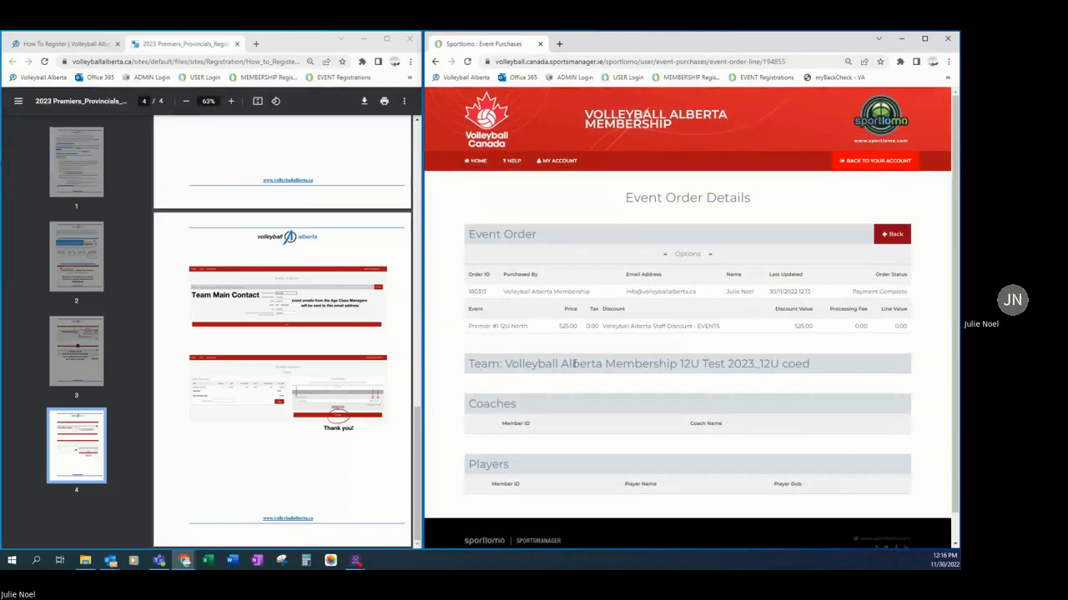
double_click(694, 363)
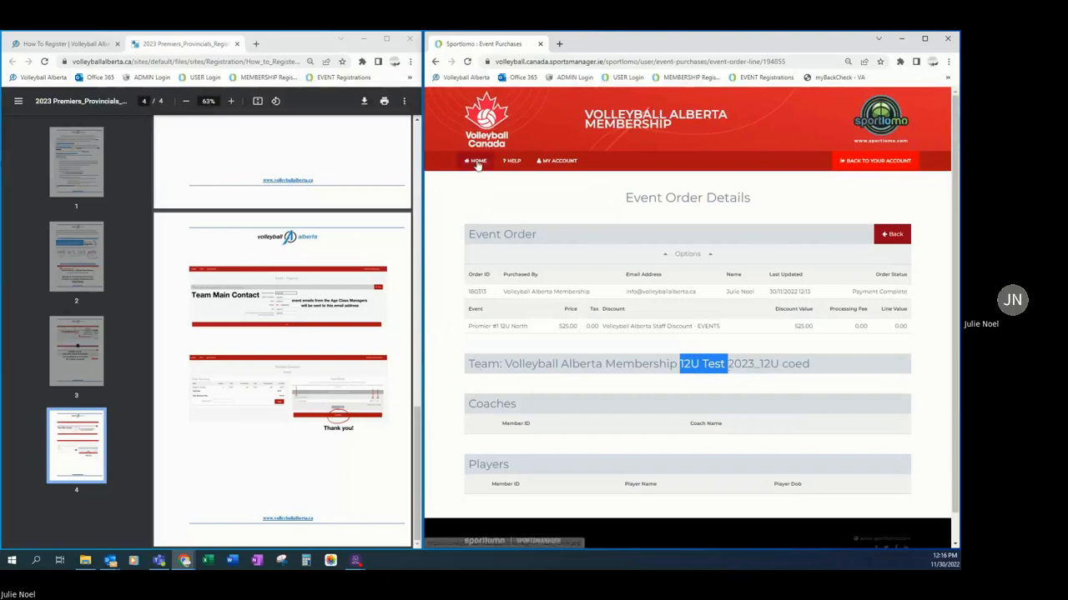
click(475, 157)
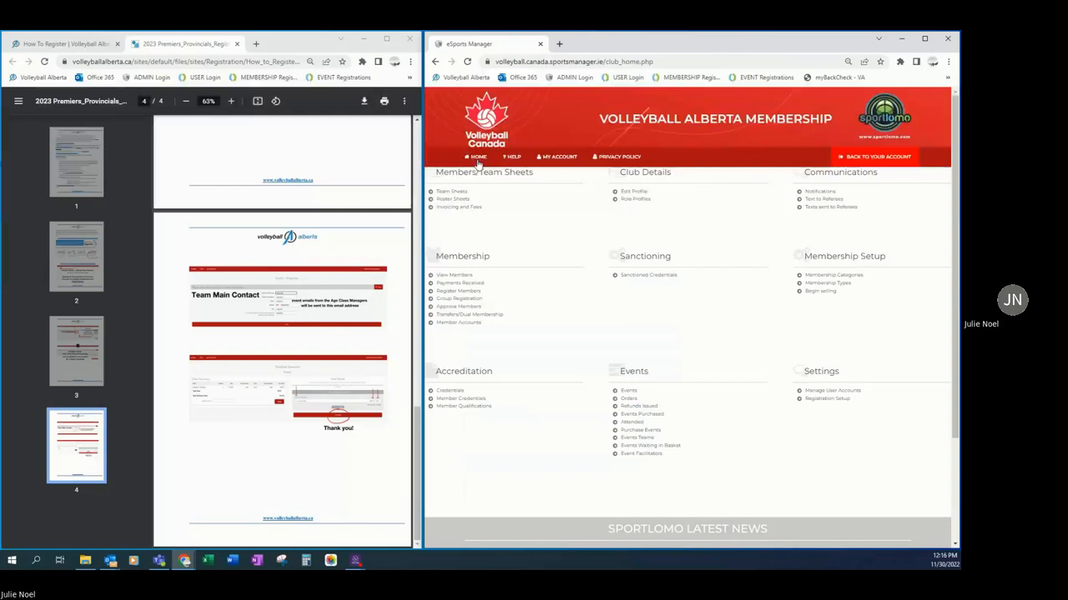
mouse_move(477, 157)
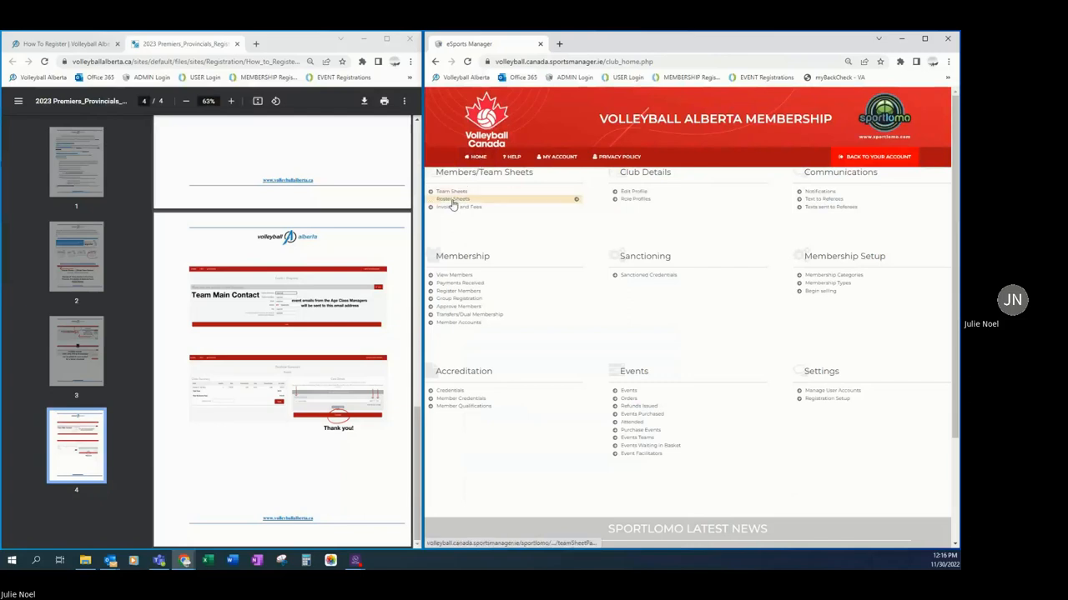
- Locate the 12U roster in Team Sheets and open it for editing
click(454, 198)
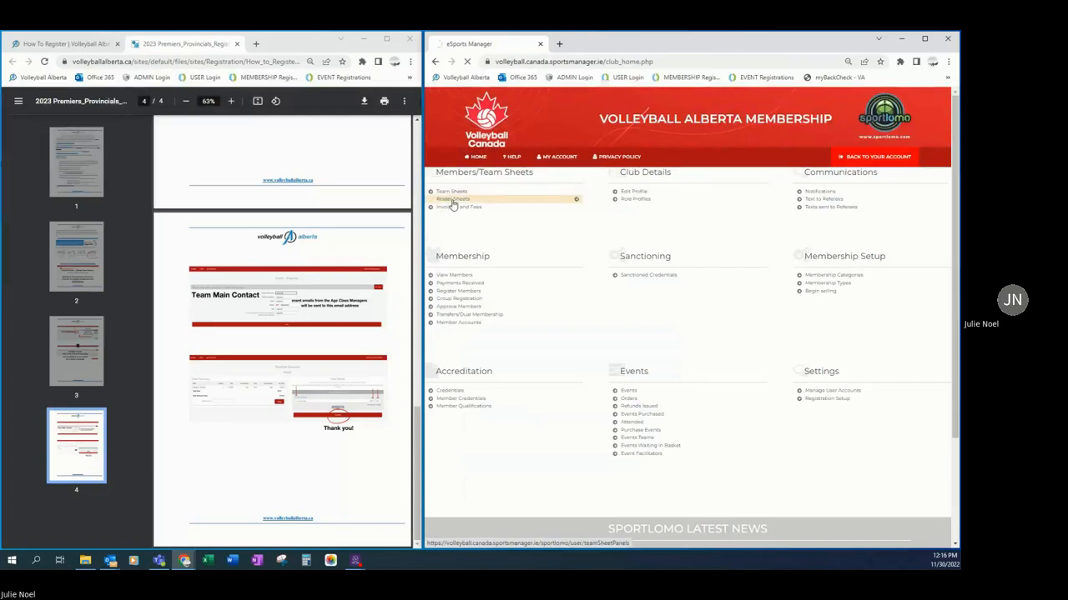
click(454, 198)
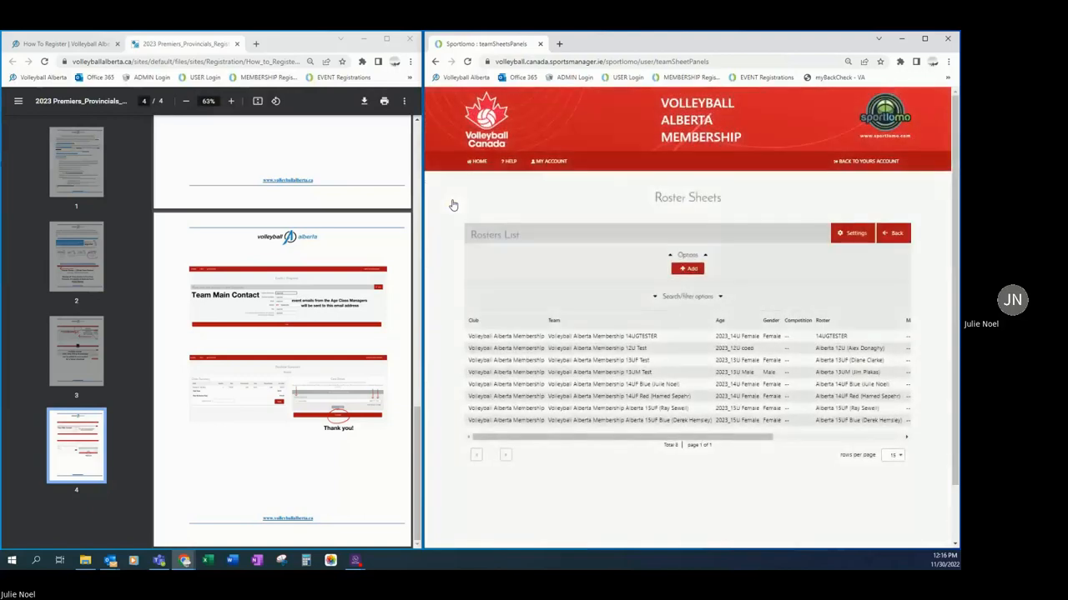
scroll(right, 3)
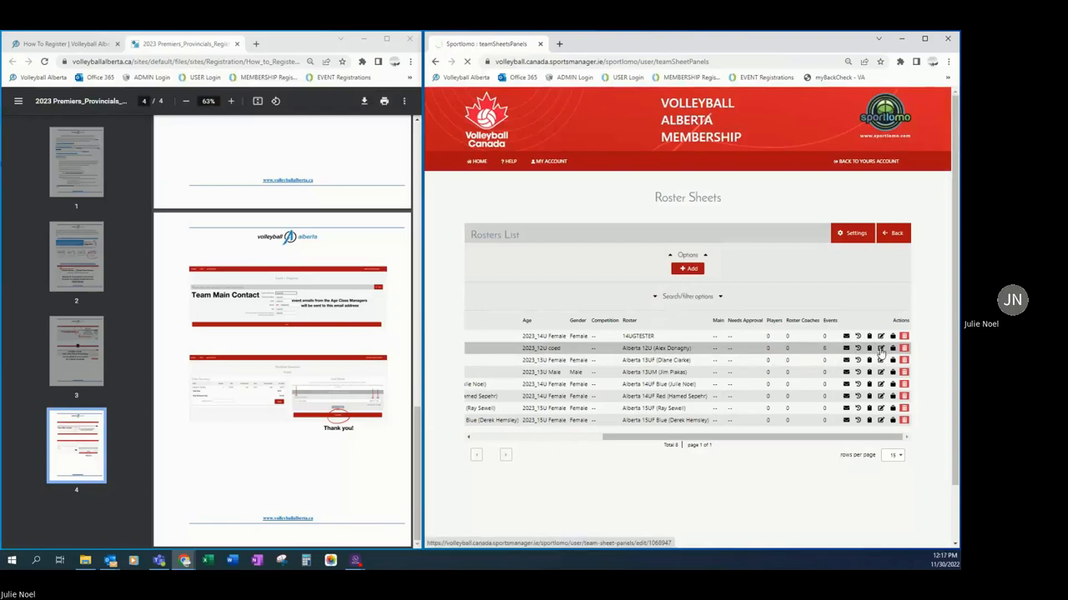
click(881, 349)
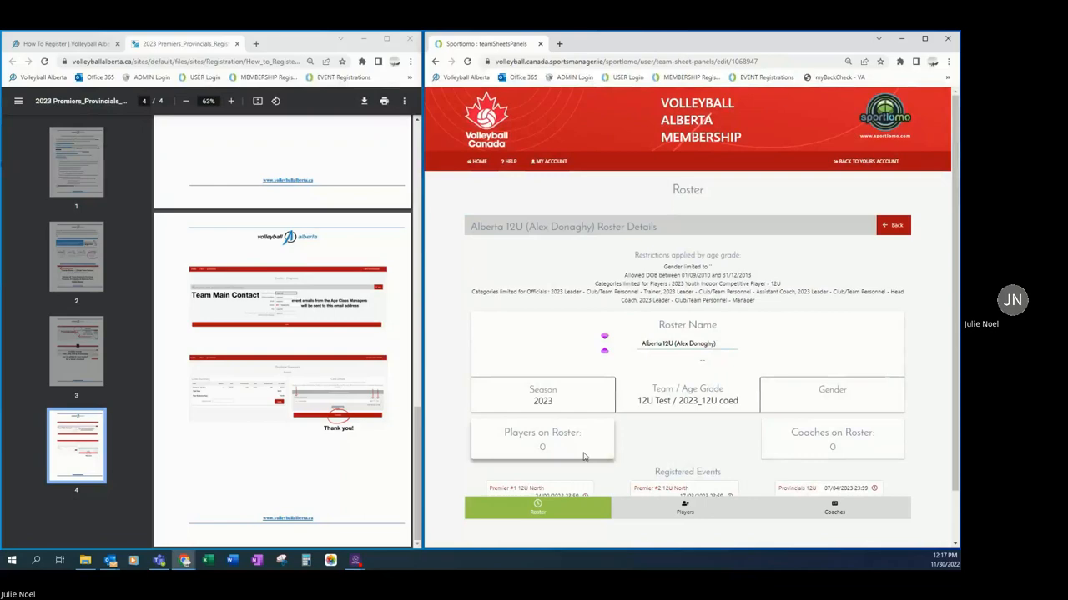
- Review the roster's Players and Coaches lists, both still empty
scroll(down, 3)
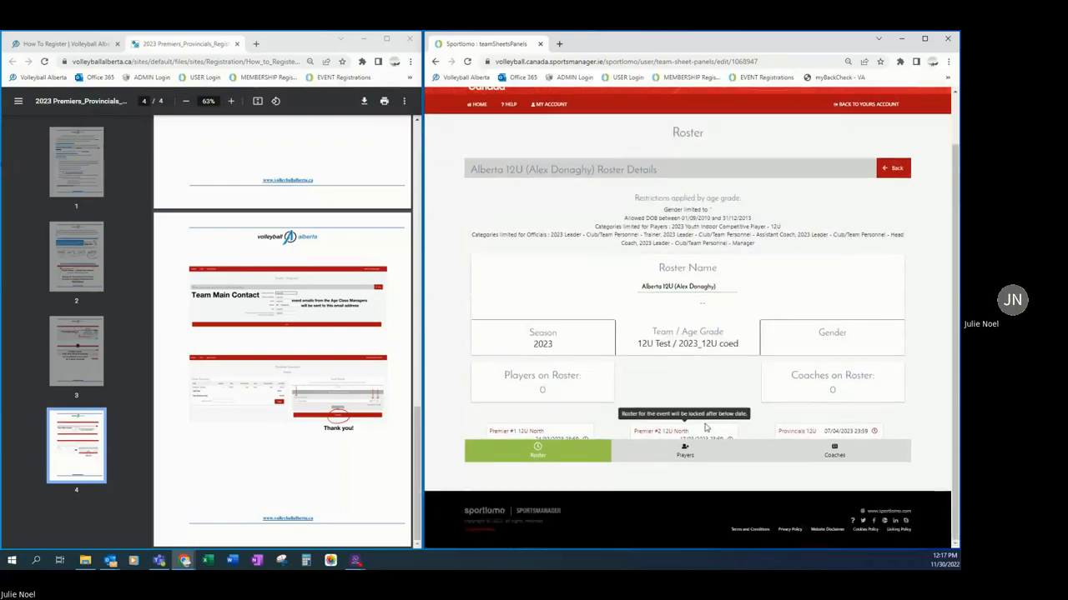
click(684, 450)
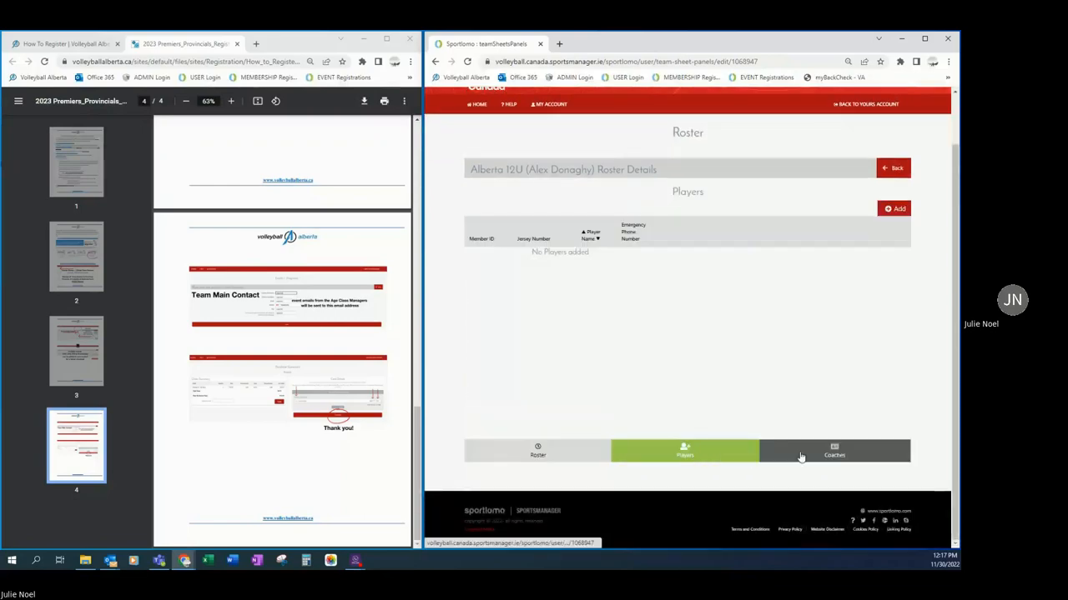
click(834, 451)
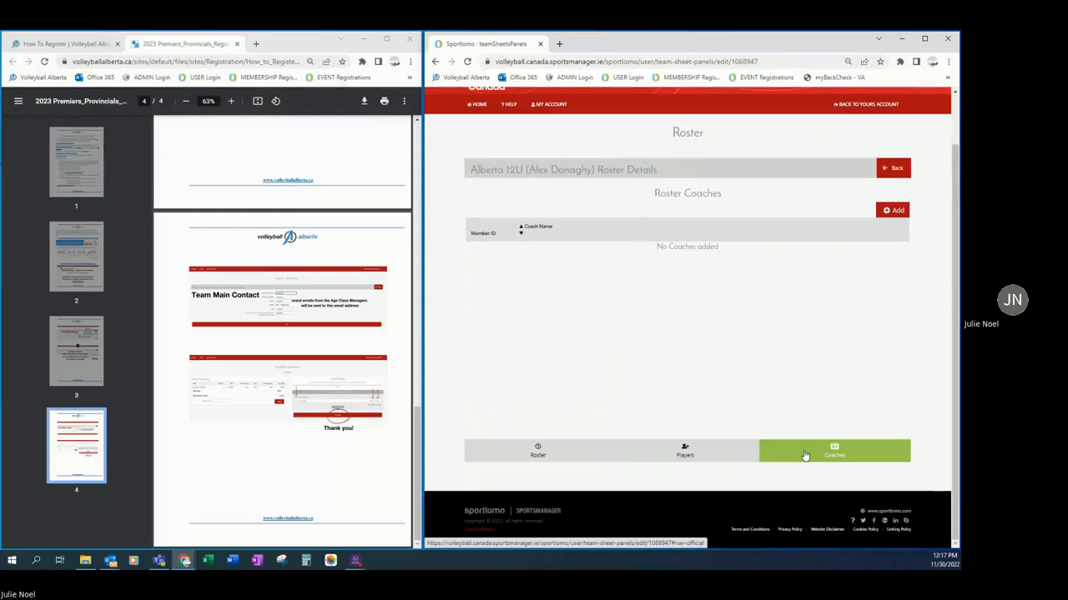